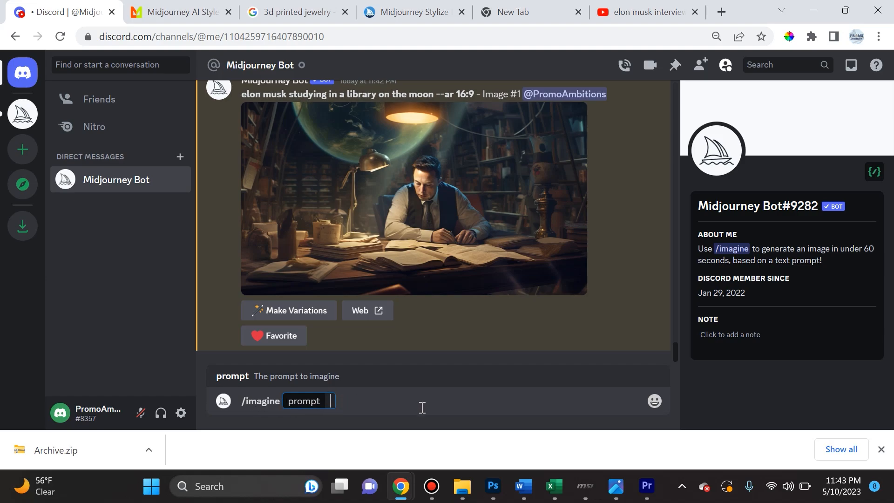
mouse_move(414, 380)
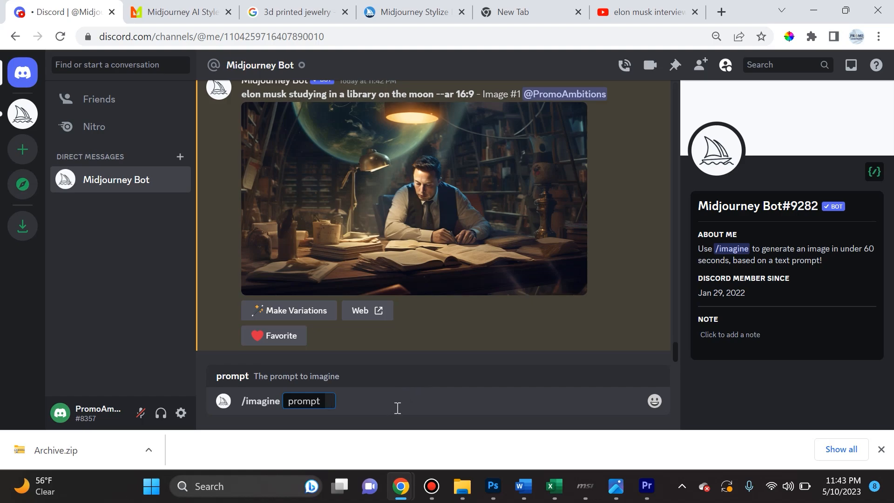
mouse_move(149, 5)
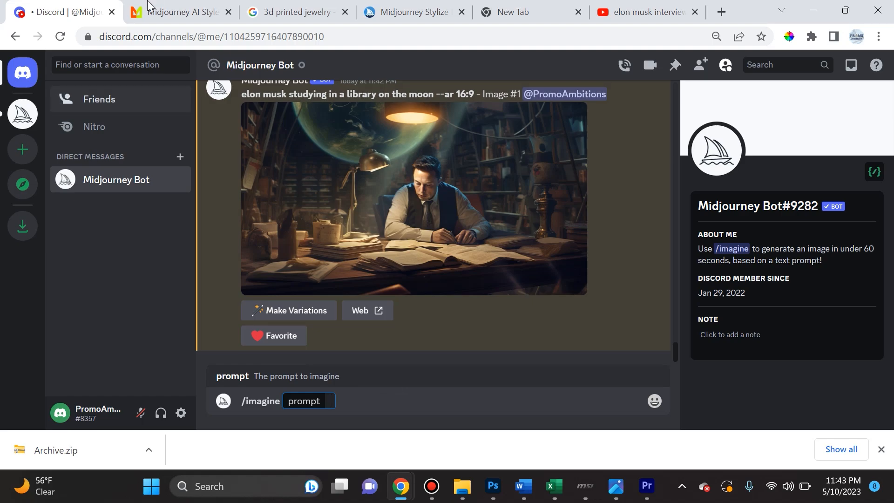
Glance at the Midlibrary style library, then start a new /imagine prompt in Midjourney.
left_click(178, 12)
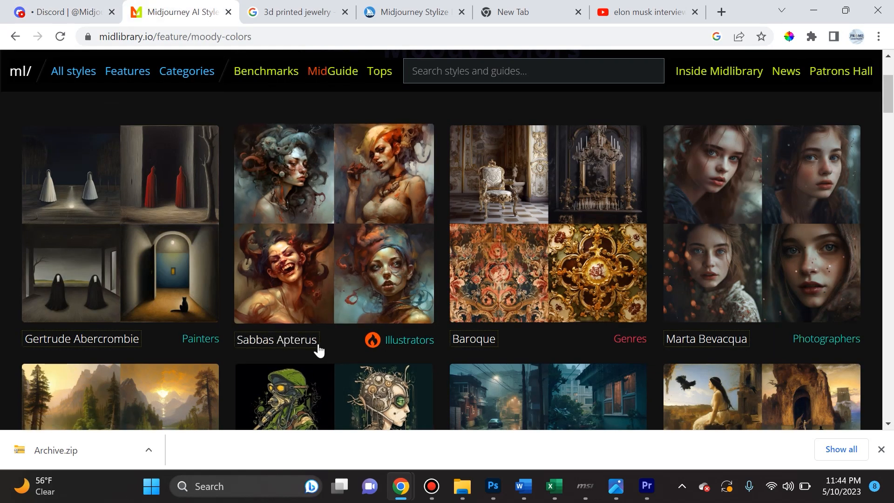
scroll("up", 3)
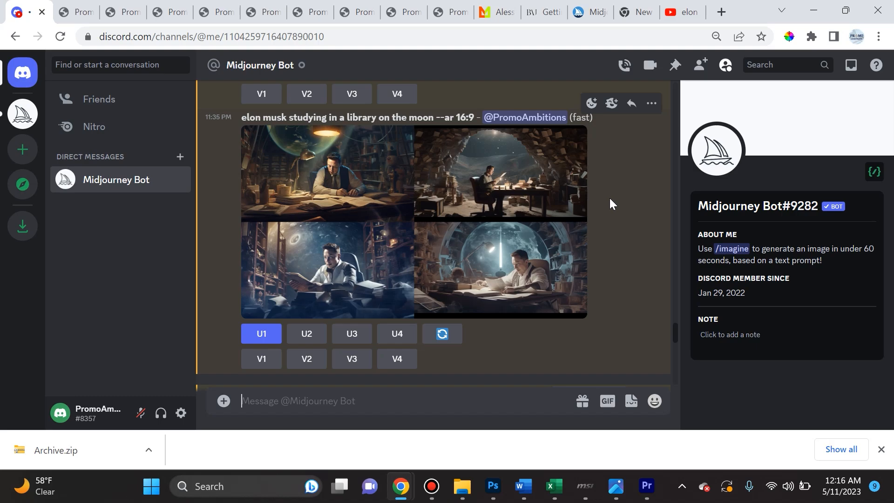
type("/")
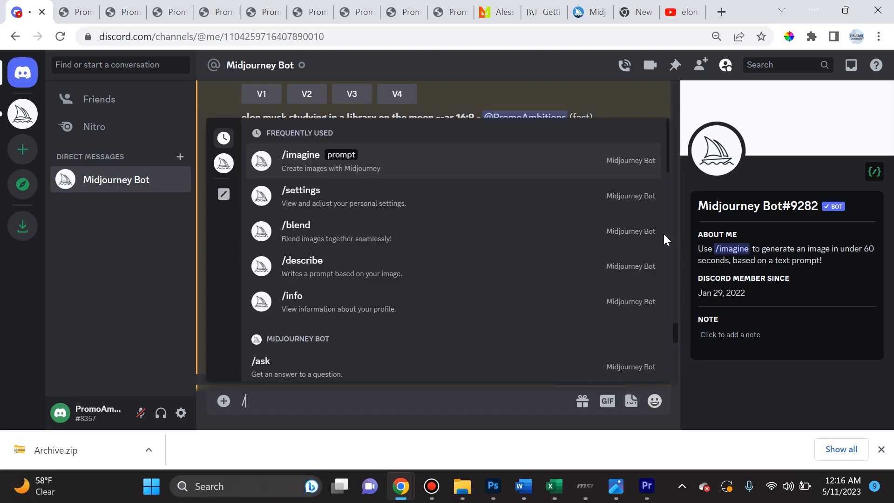
left_click(301, 155)
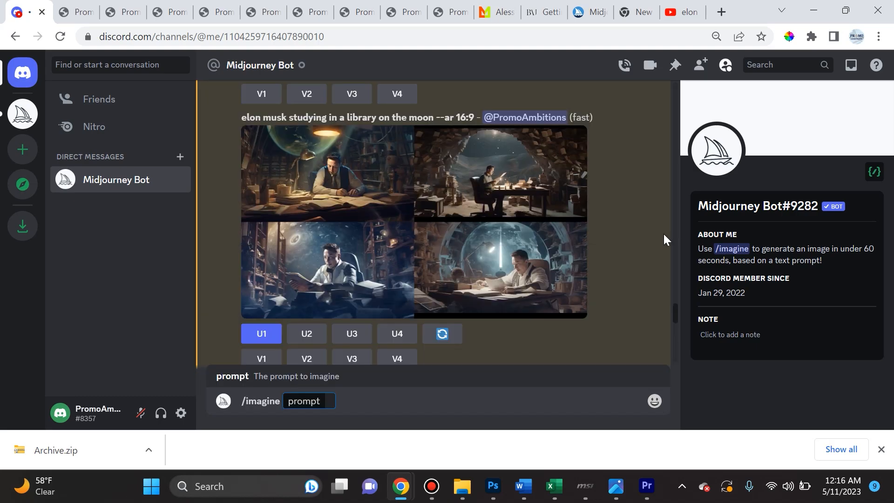
Write 'elon musk portrait, 1920s, gloomy, photorealistic' and begin the --ar 4 aspect-ratio parameter.
type("elon m")
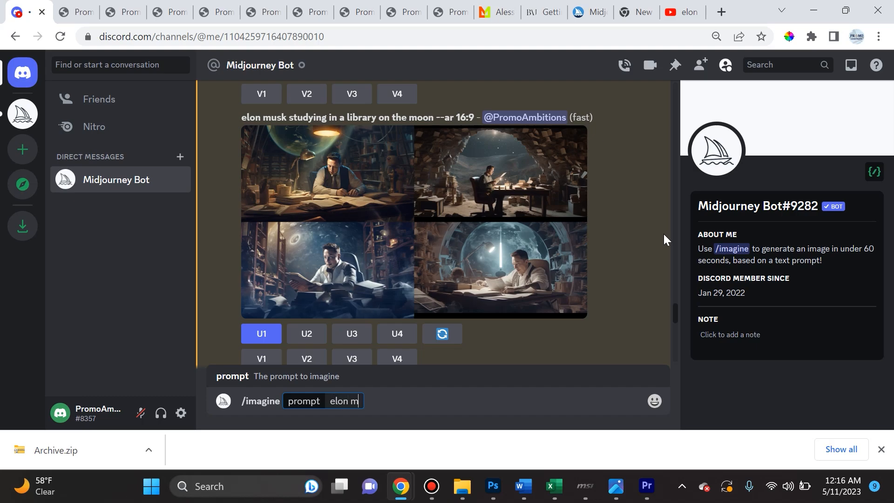
type("usk portrait")
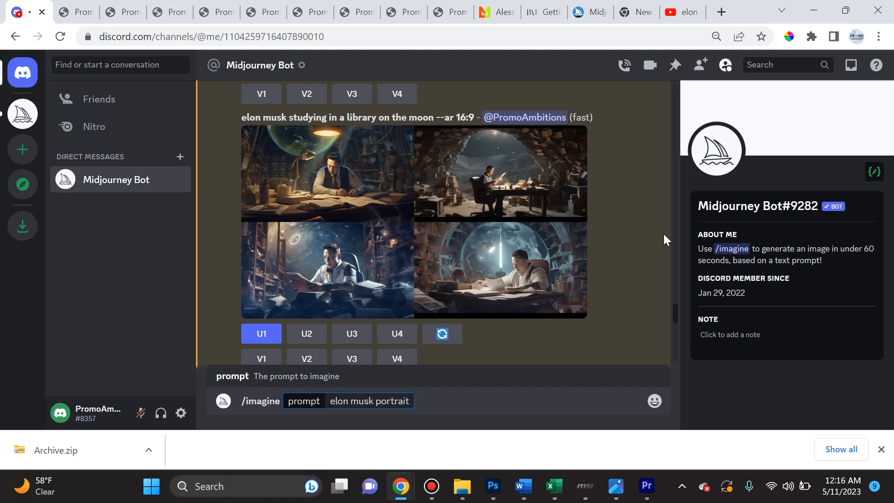
type(",")
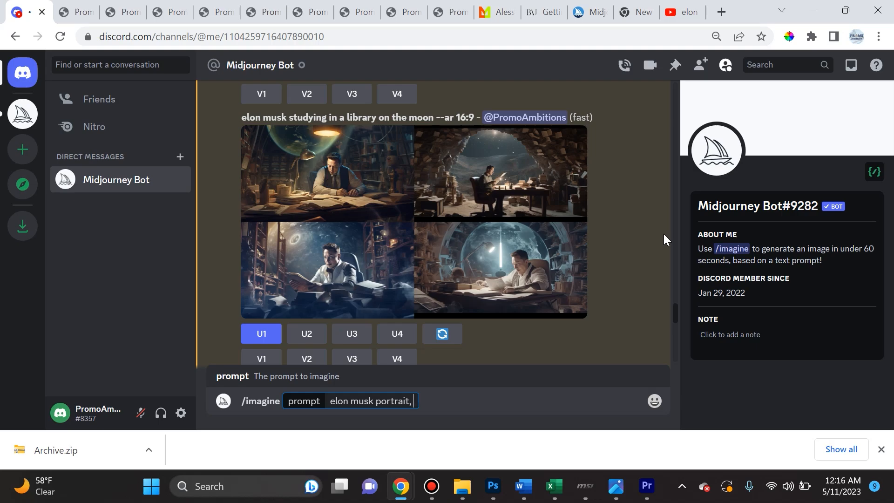
type("1920s")
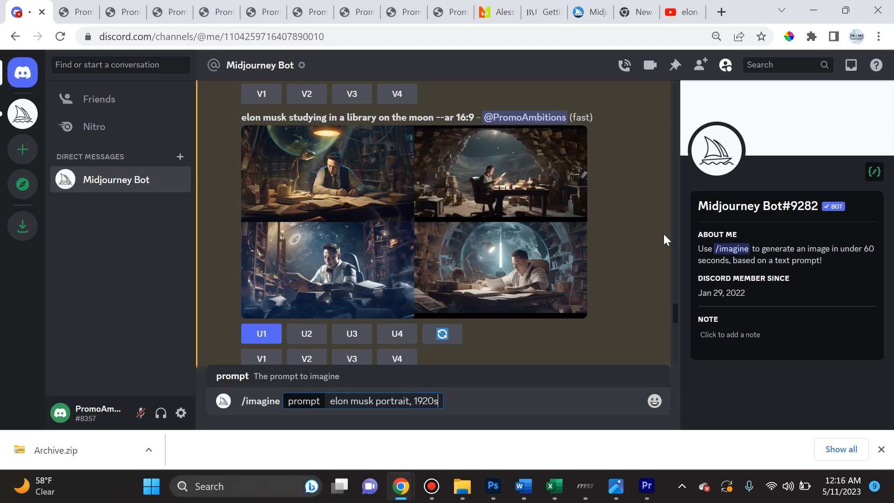
type(", gloomy")
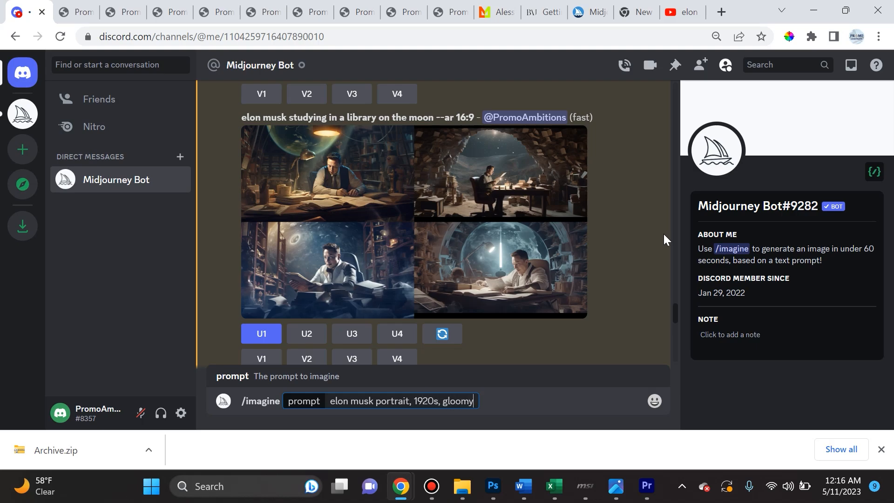
type(", photorealisti")
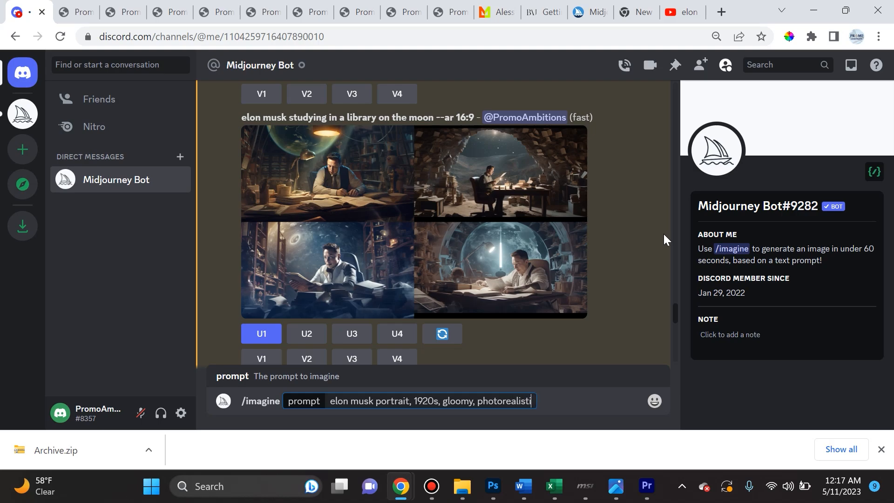
type(",")
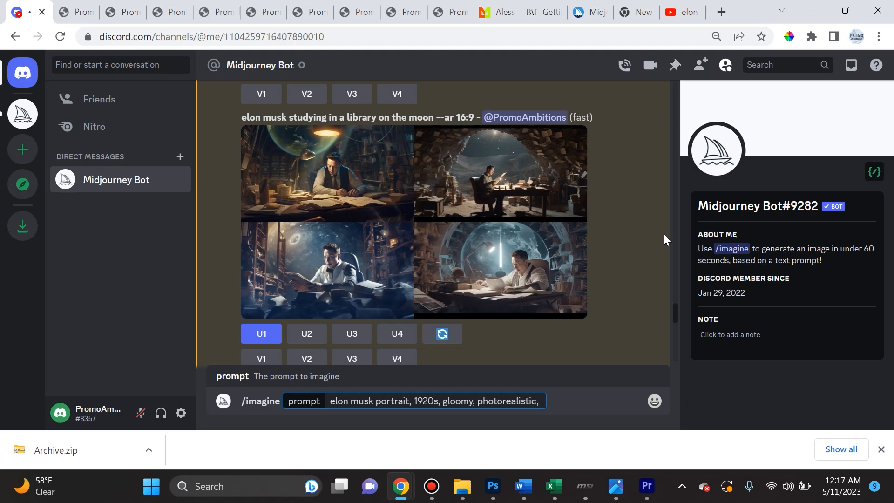
key("Backspace")
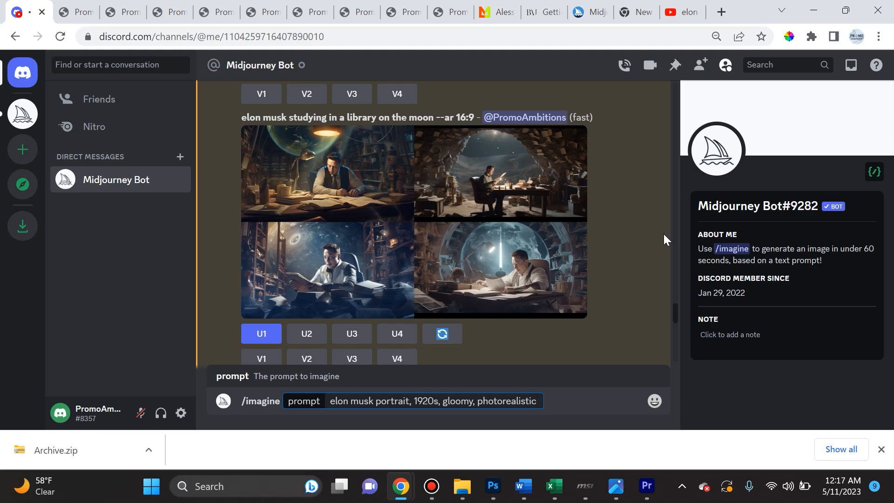
type("--")
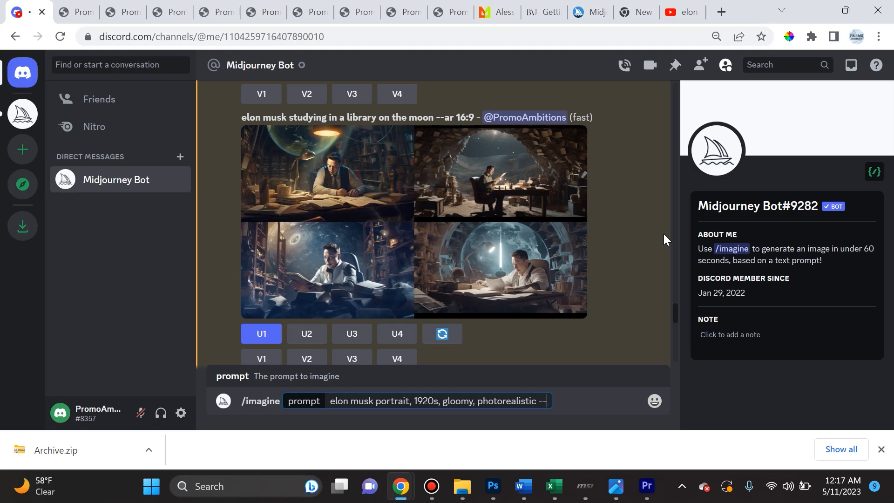
type("ar 4")
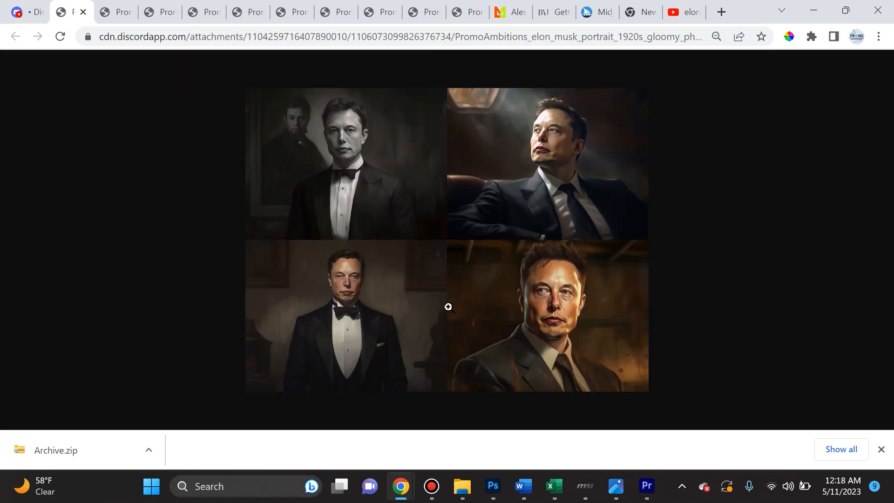
mouse_move(280, 269)
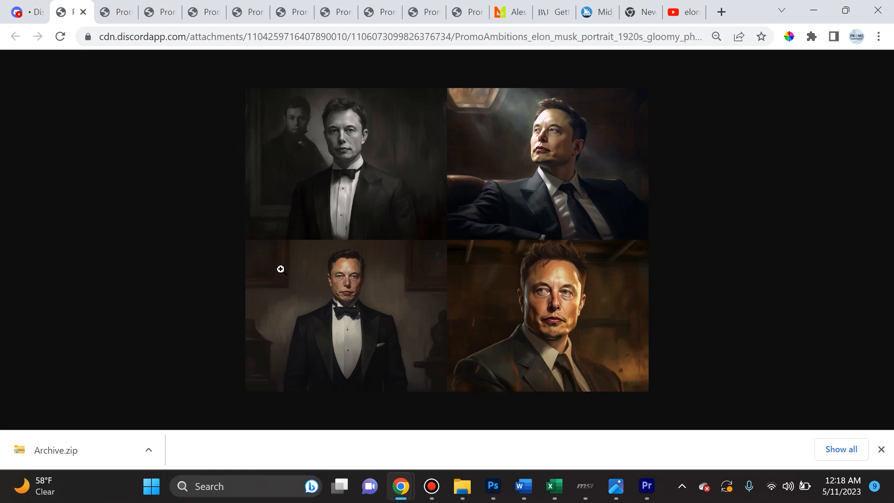
mouse_move(262, 247)
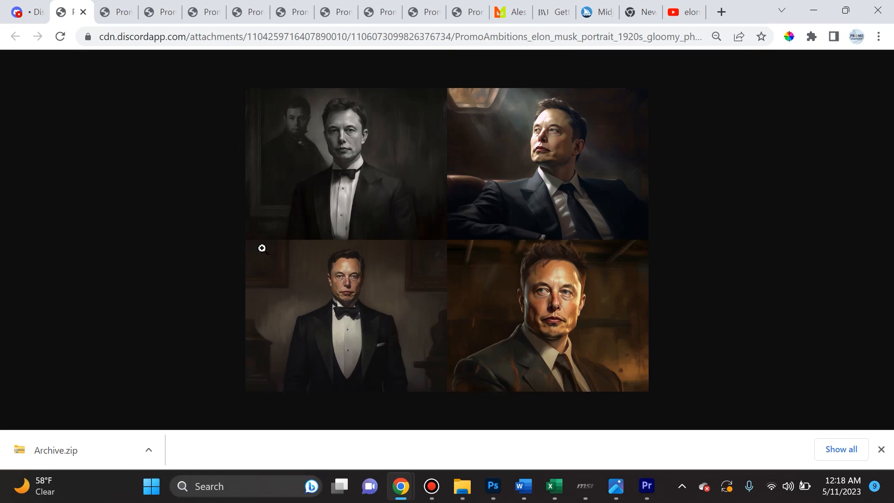
mouse_move(262, 263)
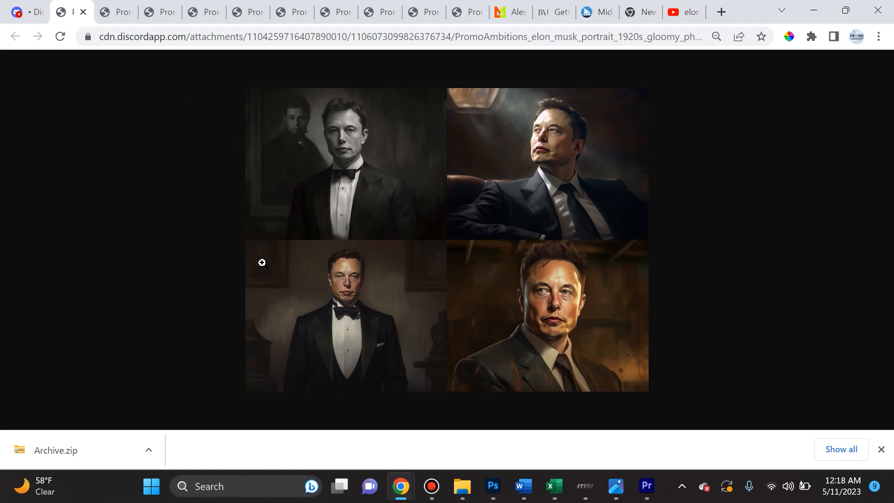
mouse_move(165, 279)
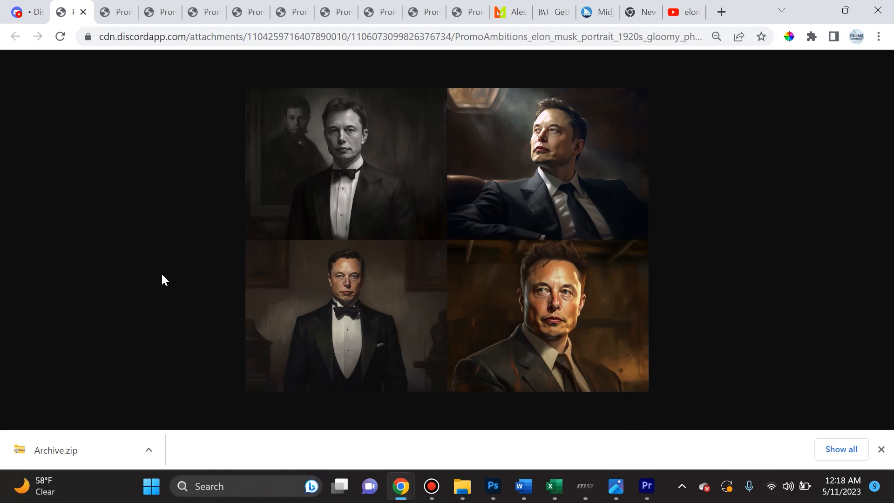
mouse_move(363, 240)
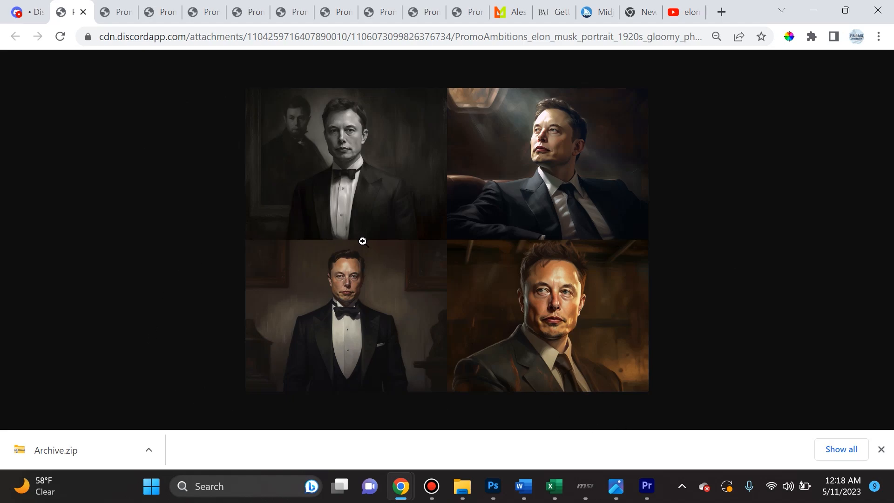
mouse_move(380, 234)
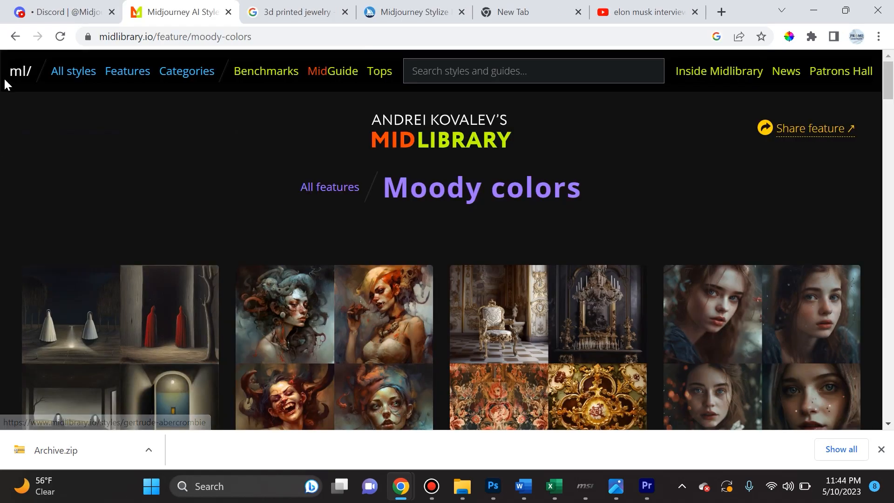
Browse Midlibrary's Categories down to the Architects / Shigeru Ban tiles, then return to the Midjourney chat.
left_click(20, 71)
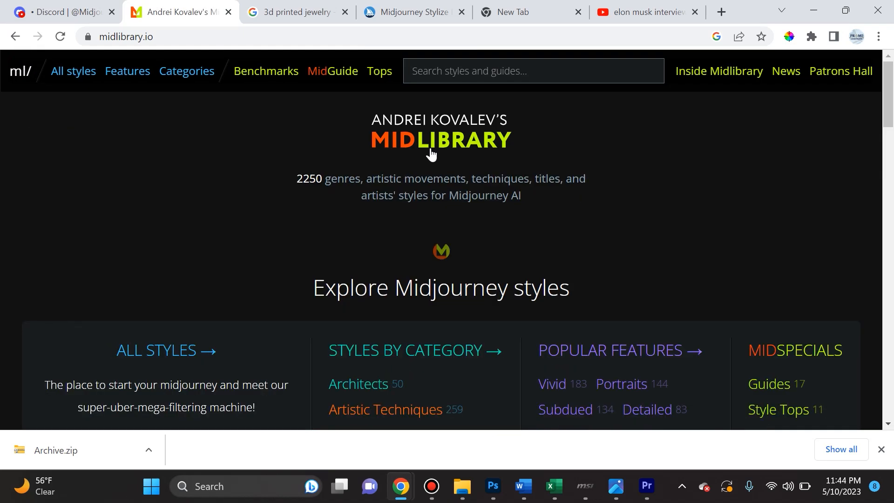
mouse_move(516, 136)
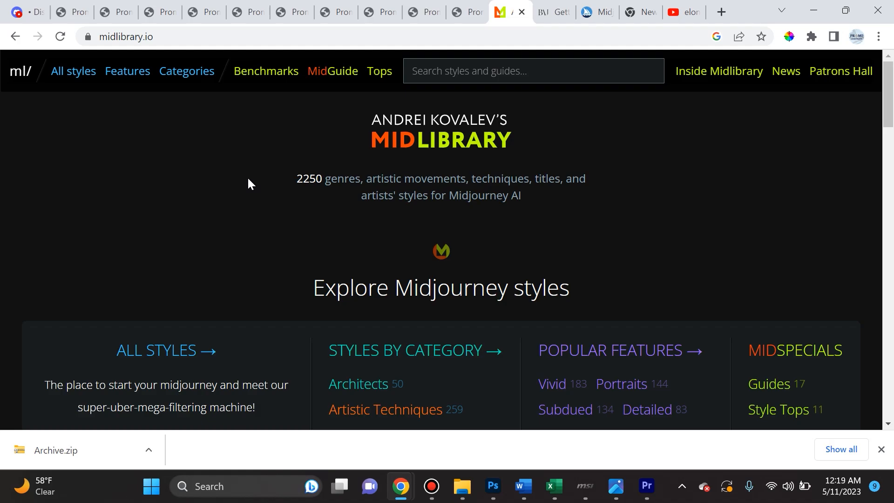
mouse_move(253, 176)
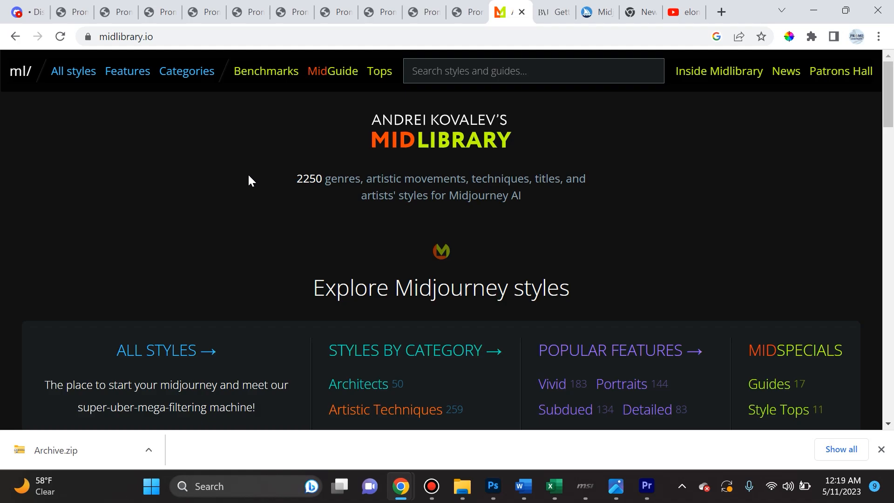
mouse_move(284, 137)
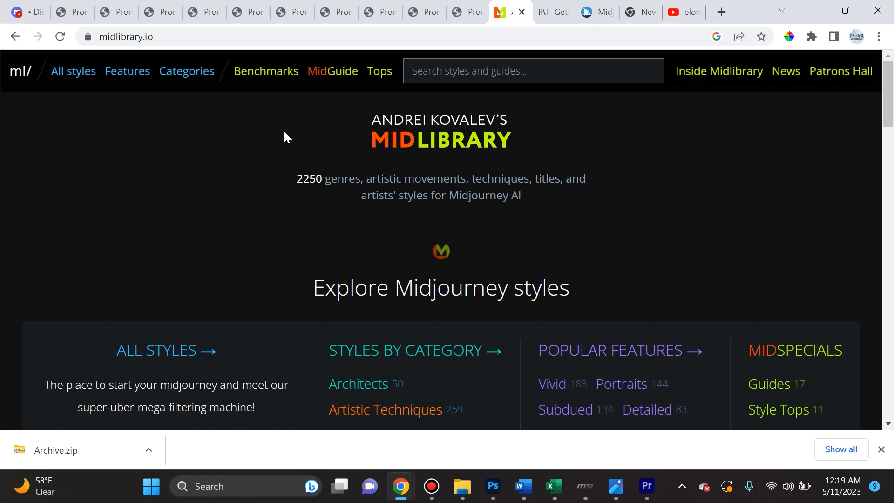
mouse_move(290, 139)
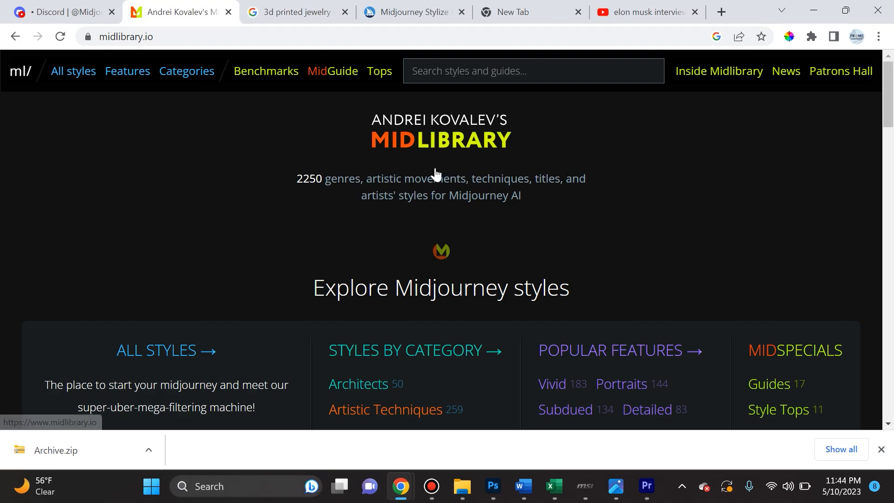
scroll("down", 3)
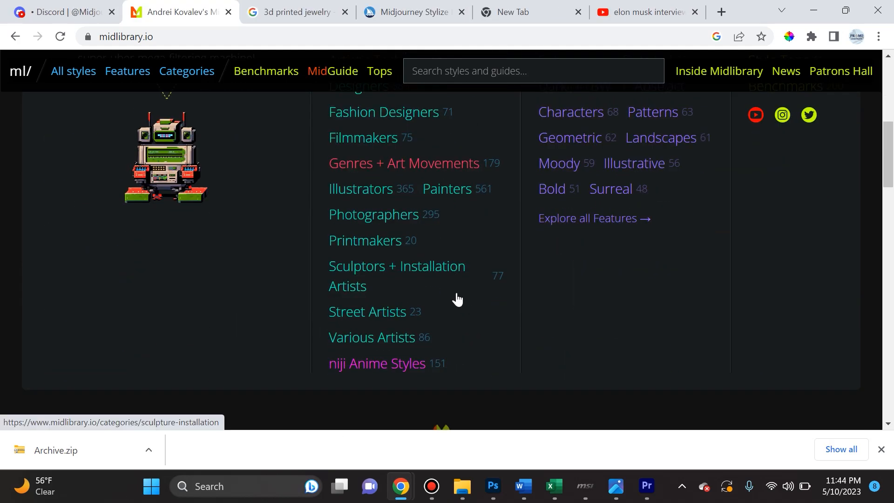
left_click(185, 71)
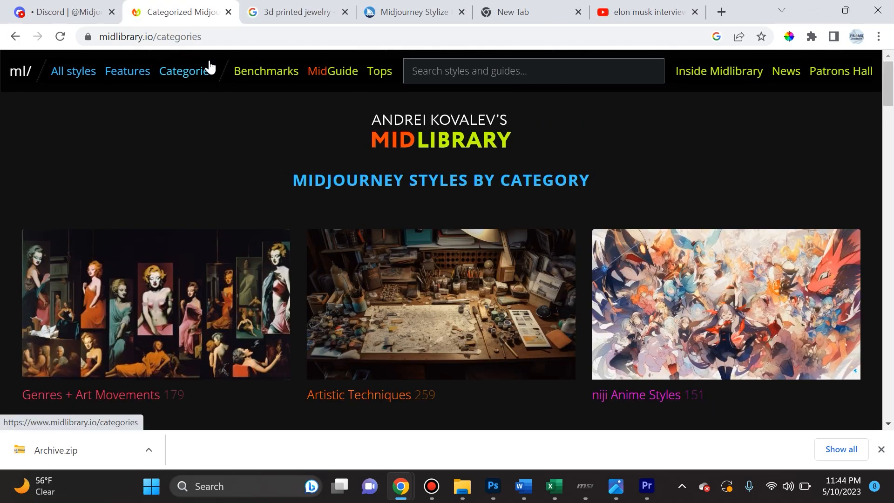
scroll("down", 3)
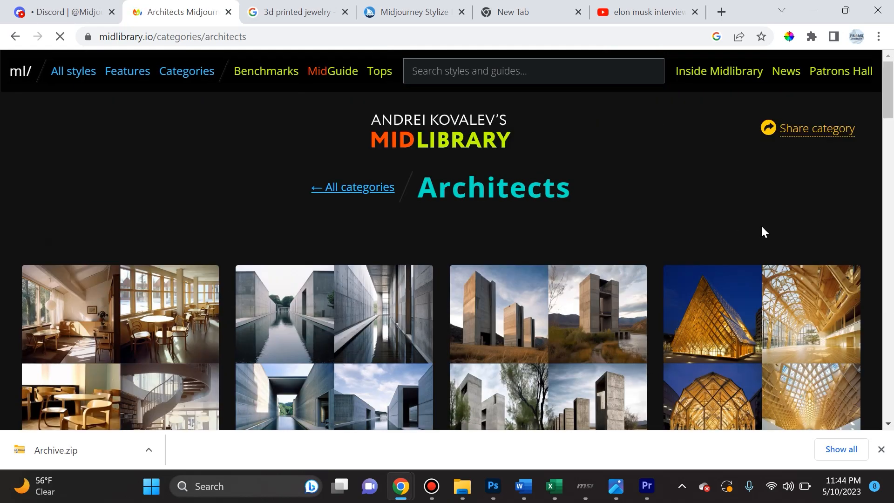
scroll("down", 3)
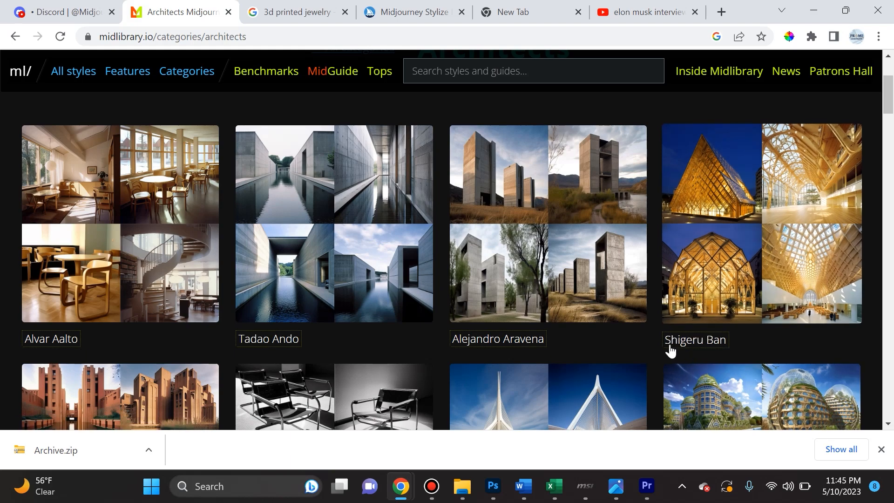
mouse_move(718, 354)
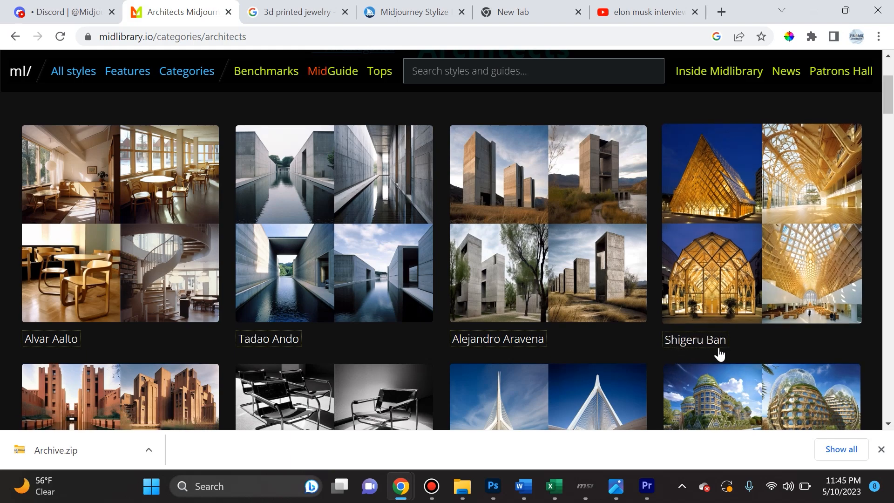
left_click(62, 11)
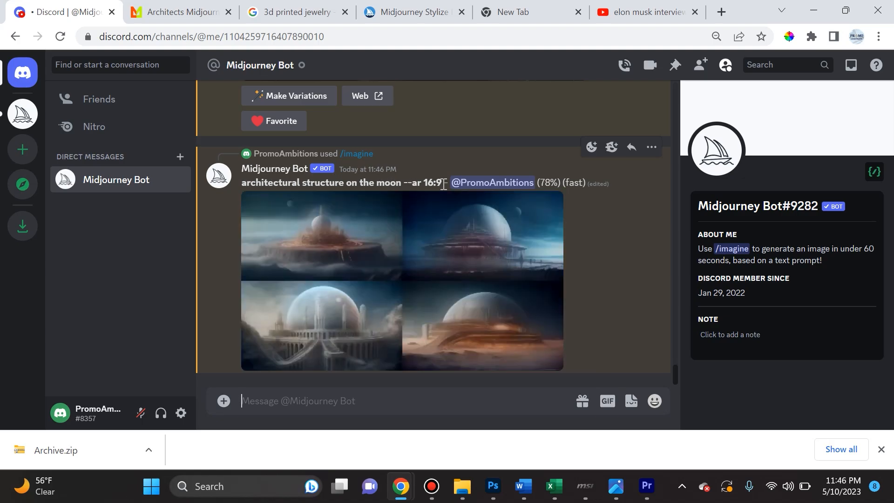
mouse_move(516, 279)
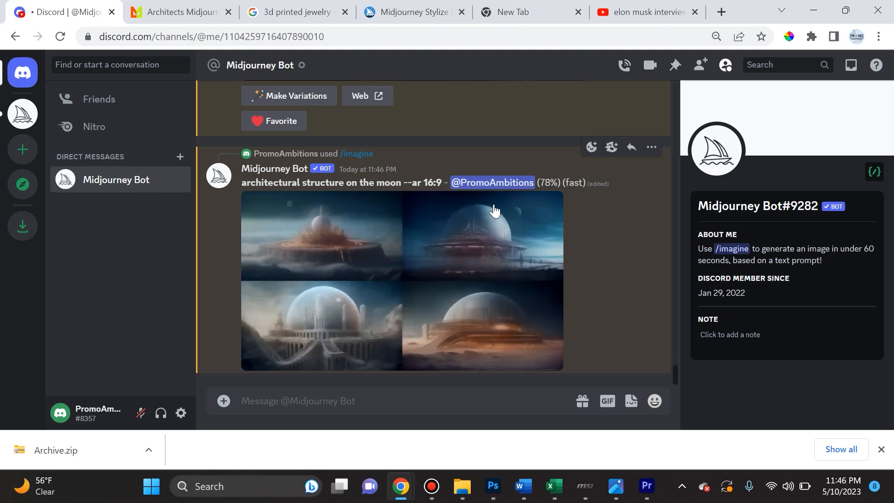
mouse_move(545, 260)
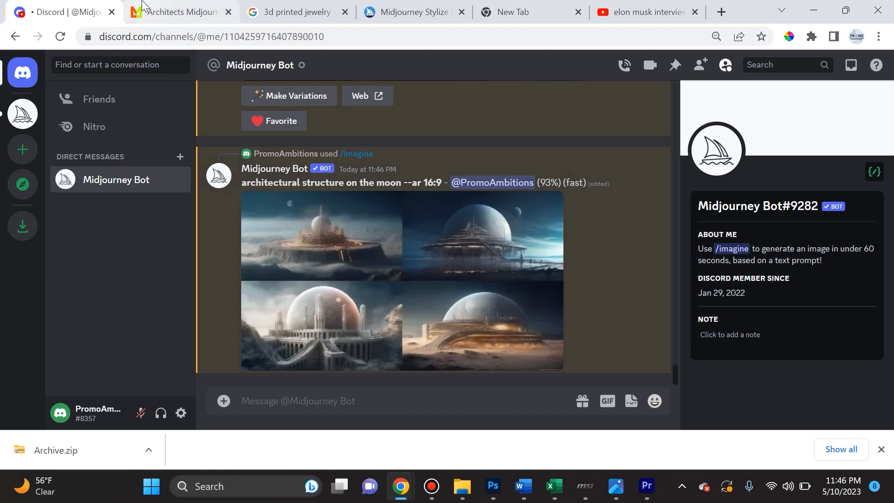
Check the architects page, then view the finished moon architecture grid full-size in a new tab.
left_click(177, 11)
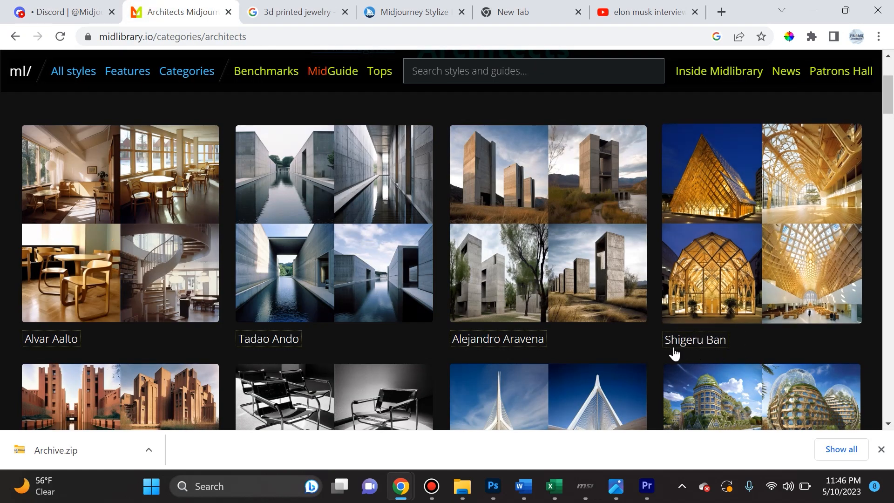
mouse_move(735, 351)
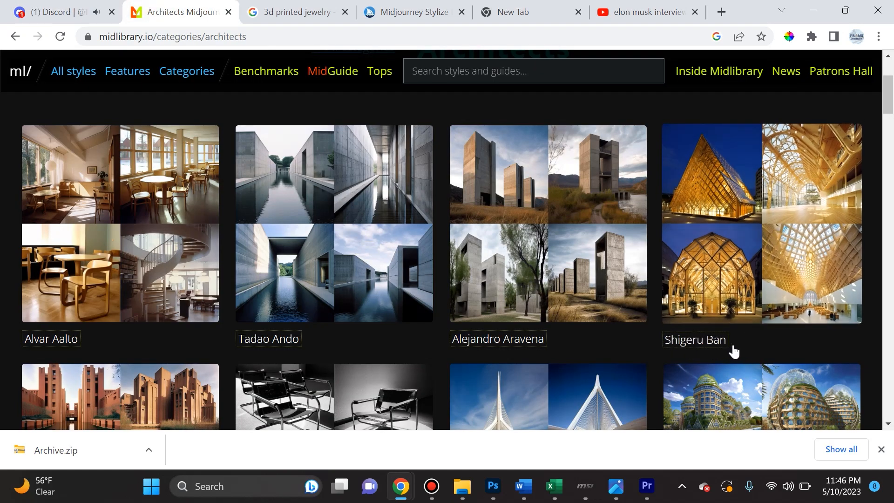
left_click(52, 12)
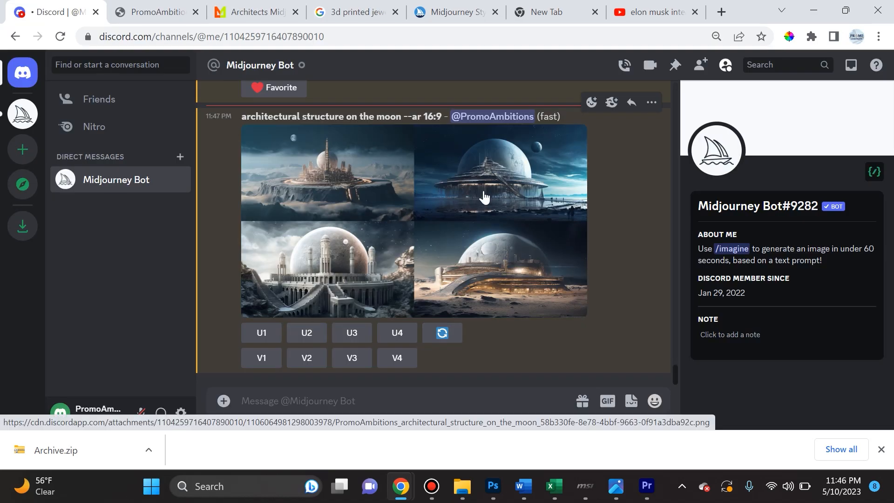
mouse_move(507, 285)
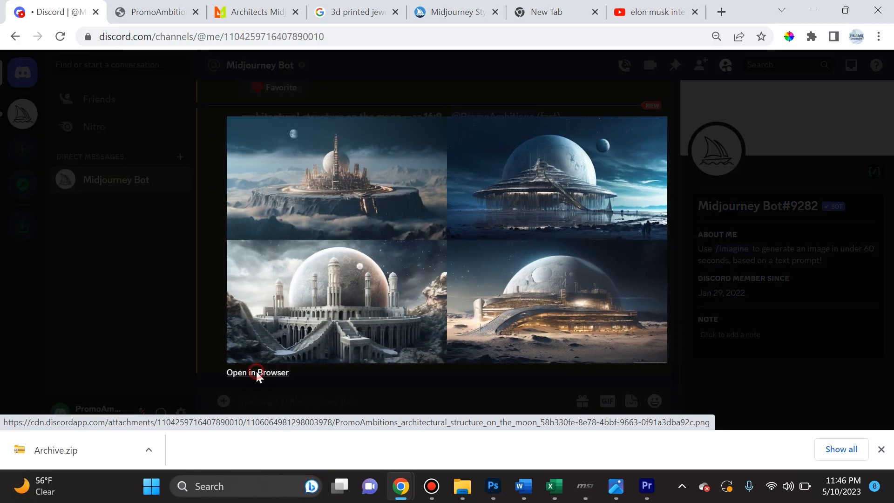
left_click(257, 373)
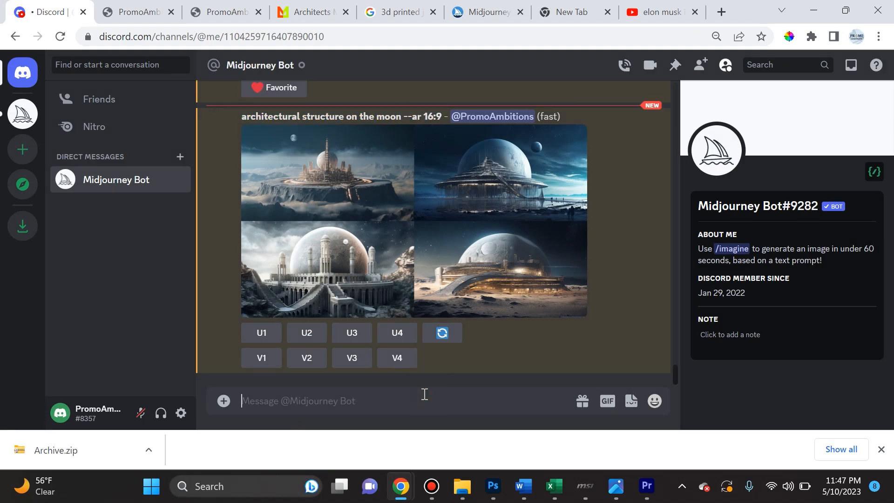
Rerun the moon structure prompt with 'Shigeru Ban, photorealistic' appended.
type("/")
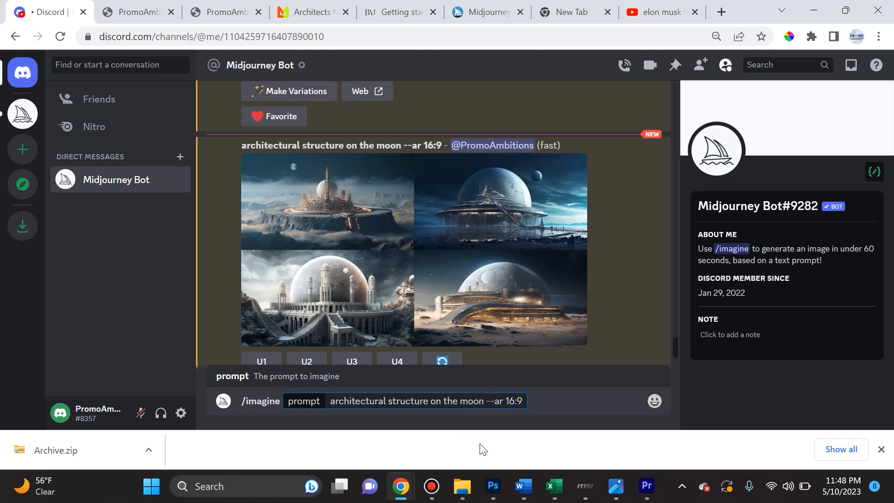
type(",")
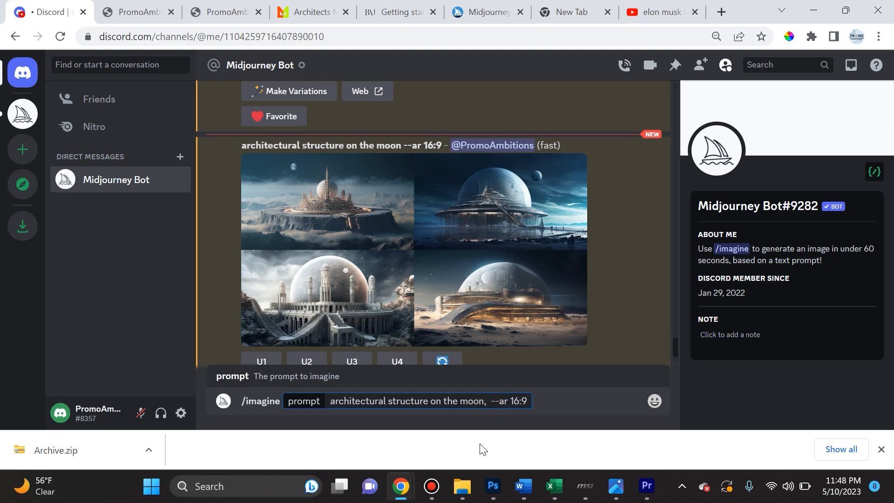
type("S")
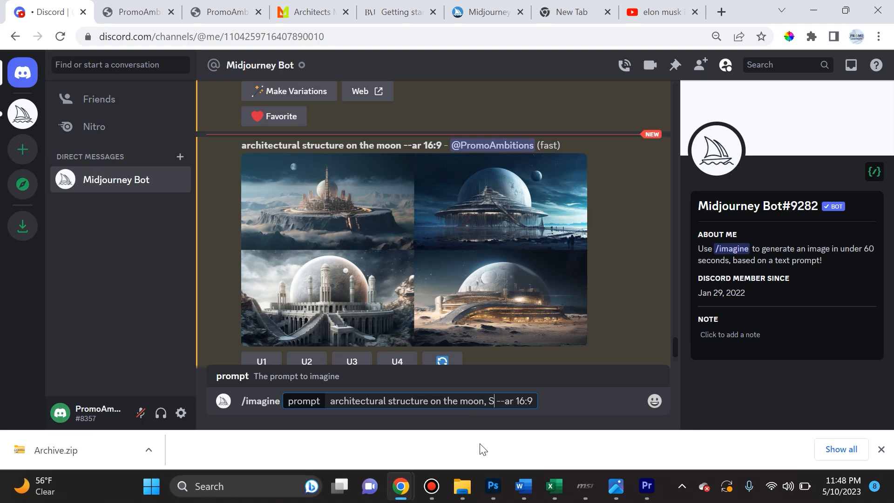
type("higeru B")
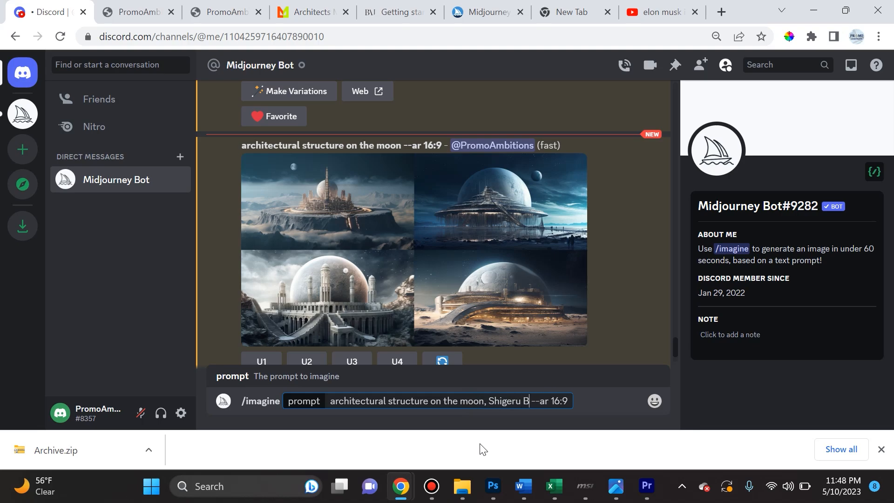
type("an,")
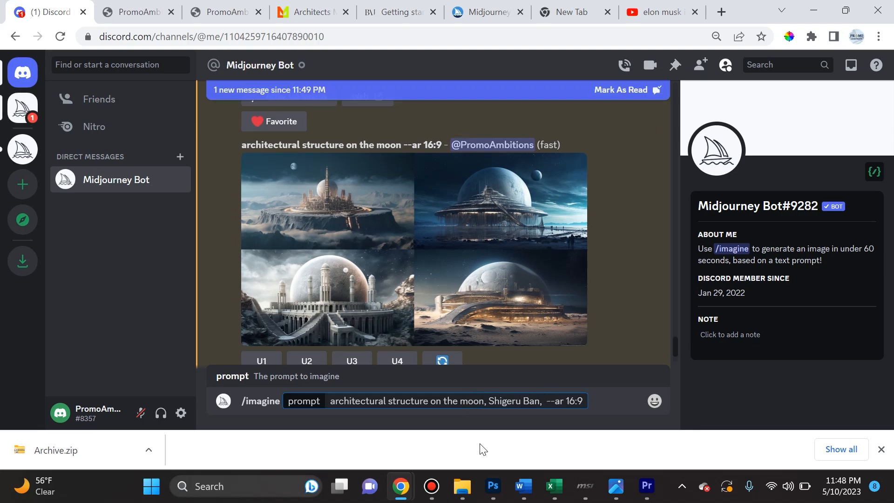
type("phot")
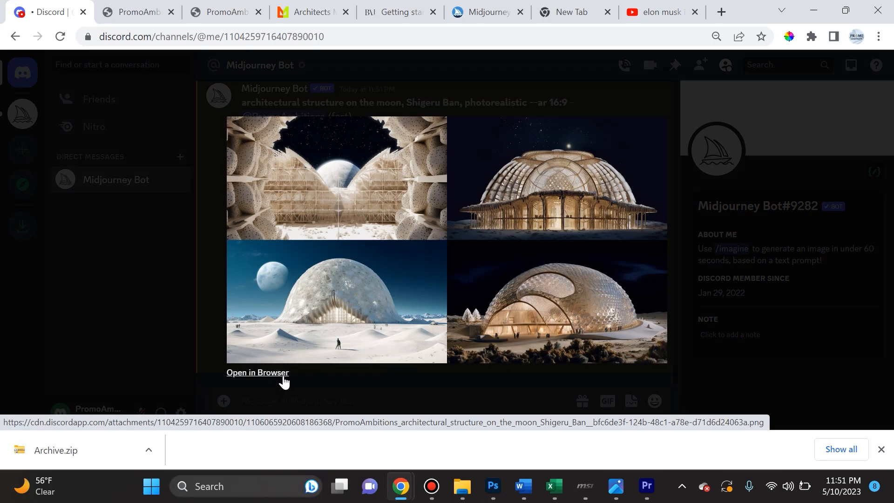
View the Shigeru Ban moon grid full-size, then switch back to Midlibrary's Architects page.
left_click(257, 373)
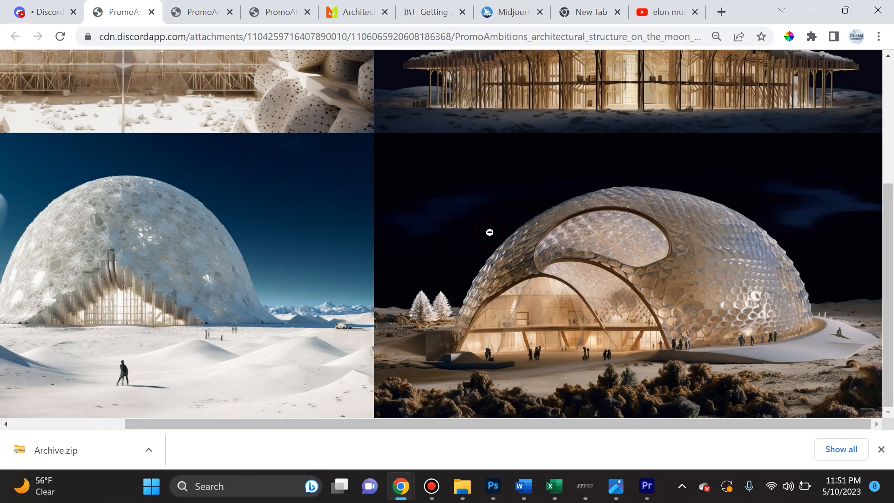
scroll("up", 3)
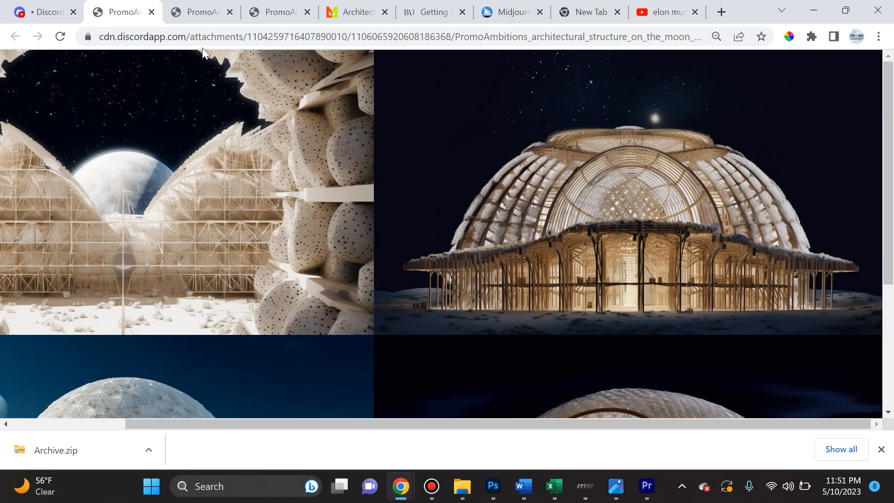
left_click(354, 12)
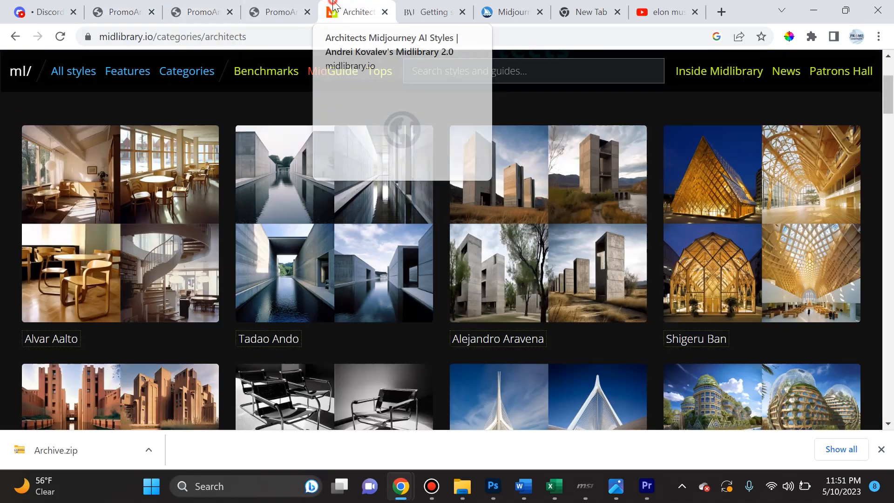
Look through Shigeru Ban's V5, V4 and niji example grids, then switch to the 3D printing page.
left_click(761, 222)
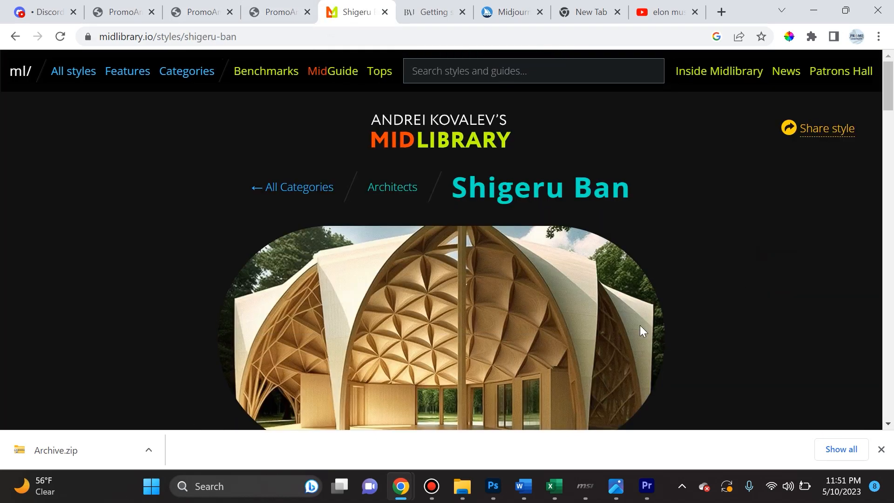
scroll("down", 3)
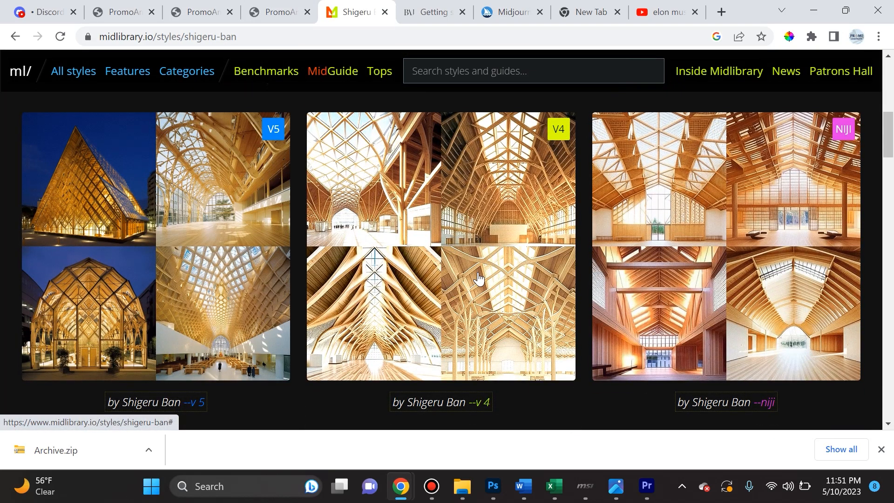
scroll("up", 3)
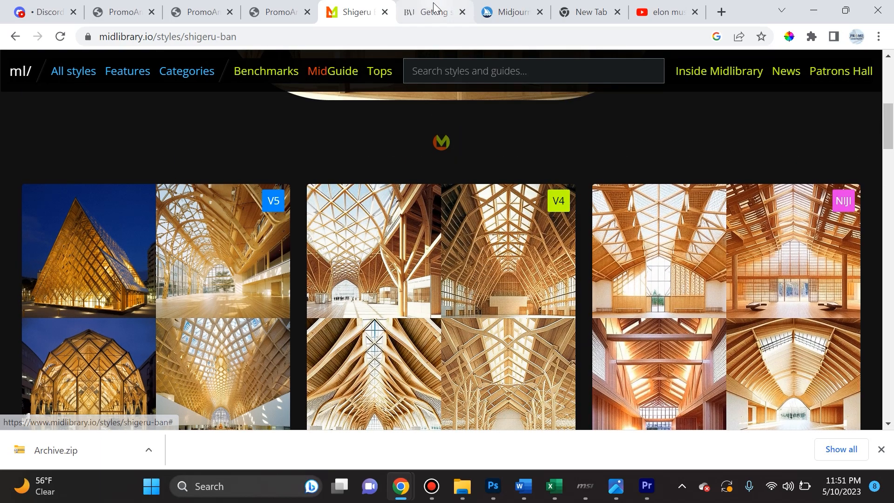
left_click(433, 11)
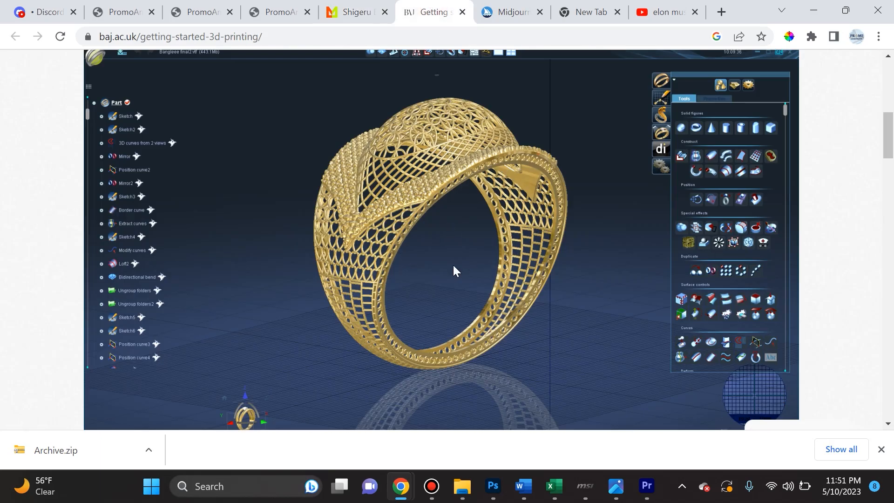
mouse_move(411, 329)
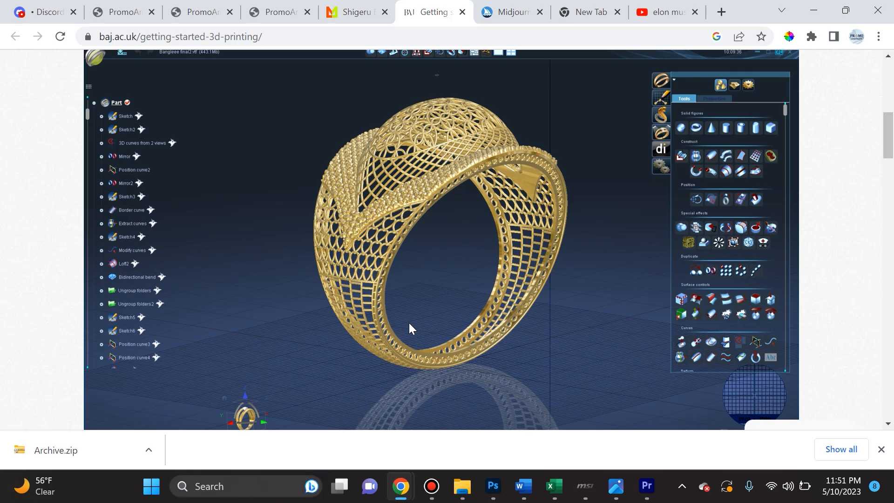
mouse_move(371, 161)
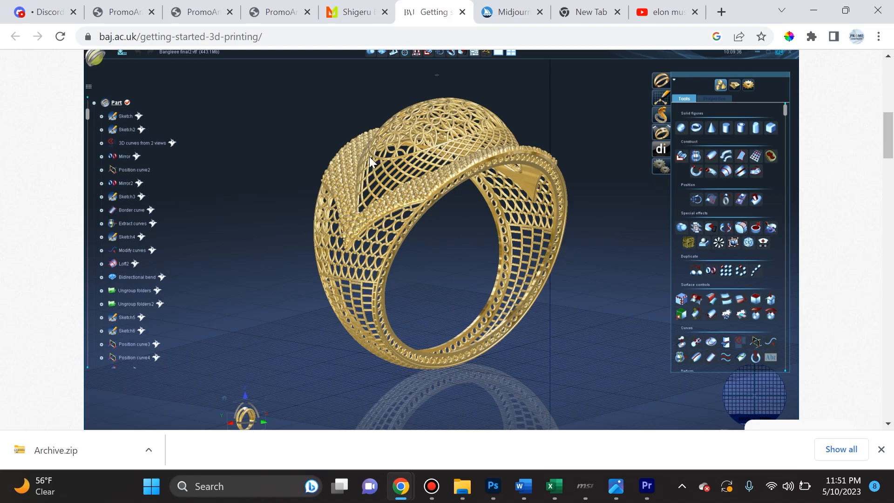
mouse_move(365, 297)
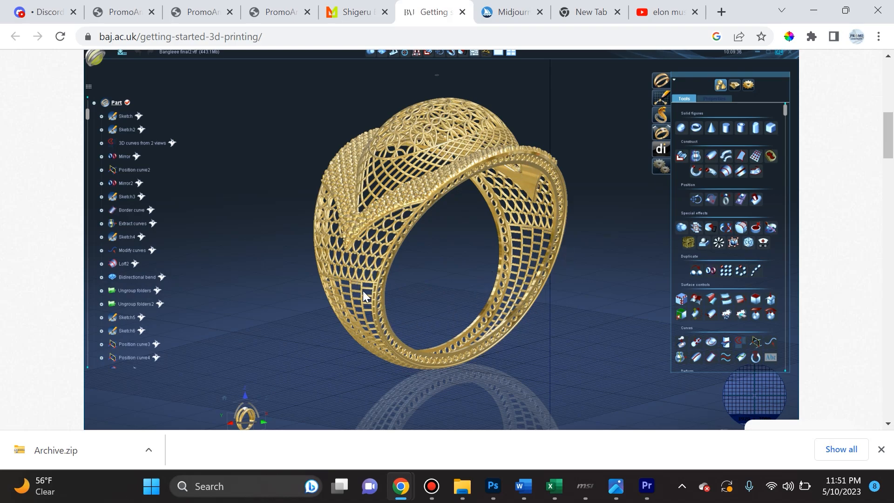
Return from the 3D-printing ring render to the Shigeru Ban style page.
left_click(352, 13)
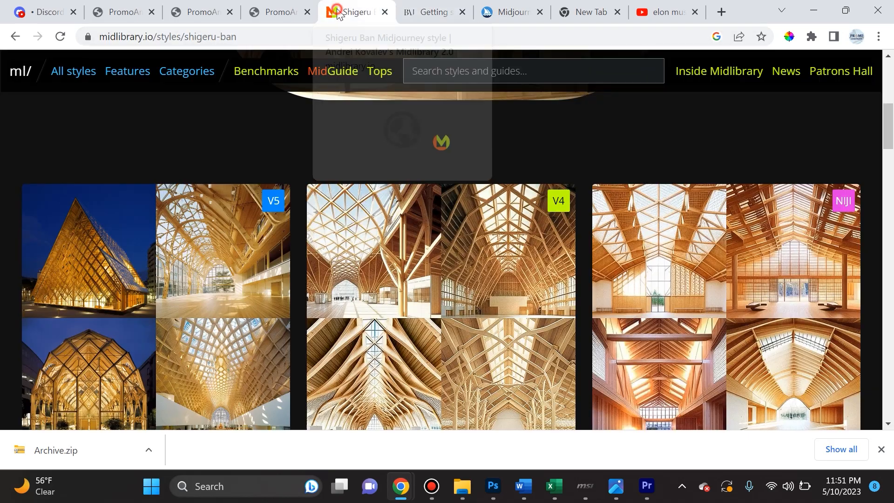
View the Shigeru Ban moon grid full-size in its own tab, then return to the Midjourney chat.
left_click(120, 11)
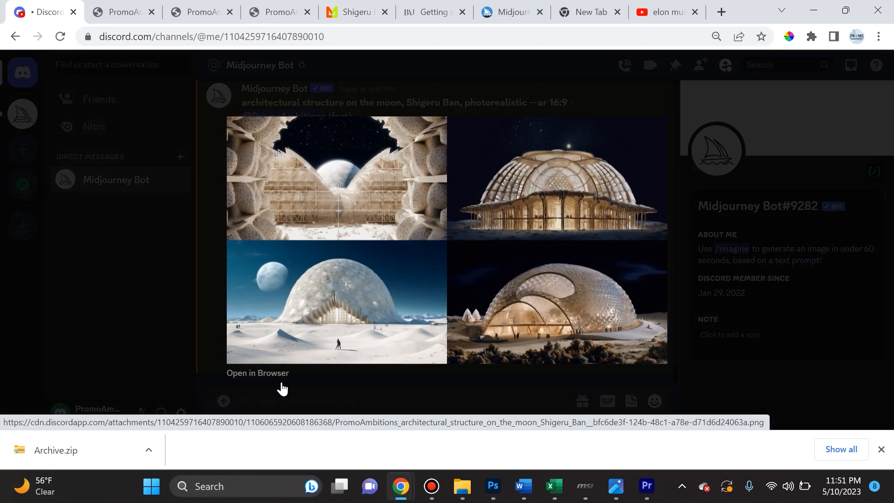
left_click(258, 373)
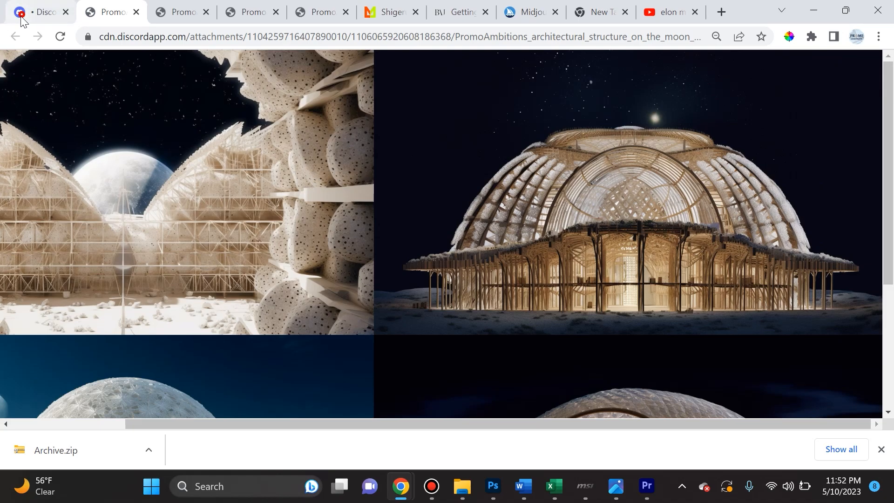
left_click(37, 11)
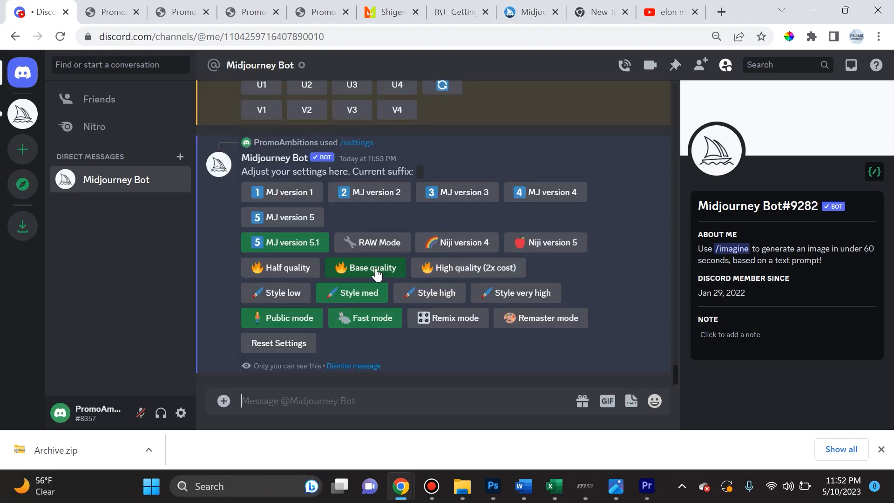
mouse_move(395, 273)
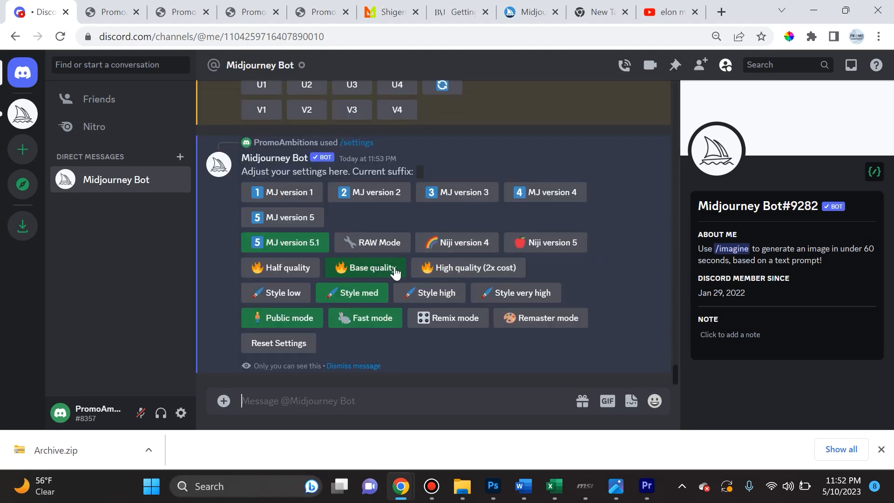
mouse_move(467, 267)
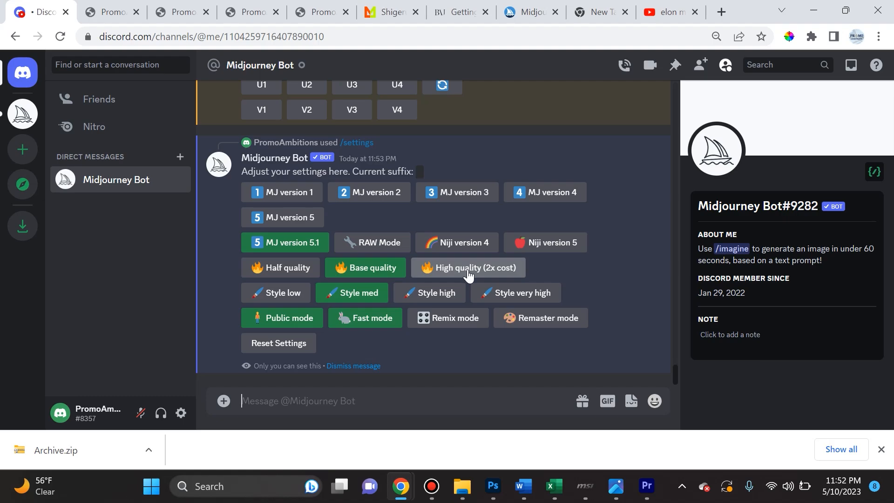
Switch Midjourney's generation quality to High quality (2x cost).
left_click(467, 267)
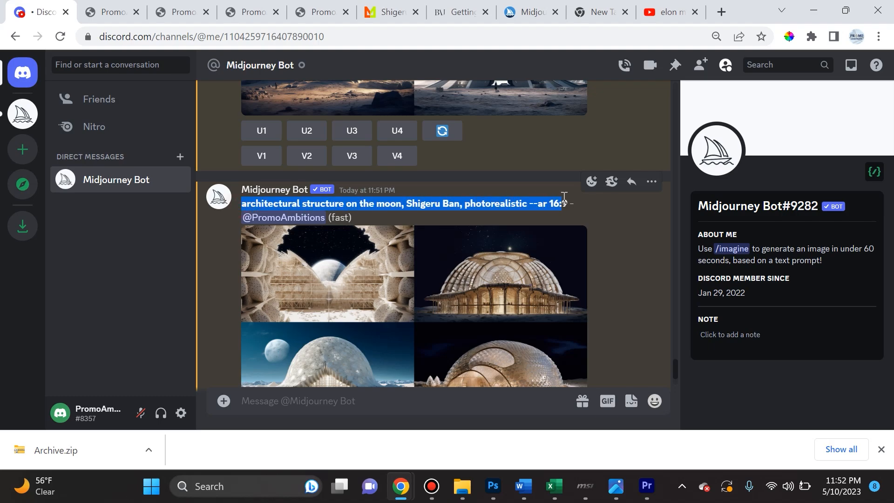
mouse_move(568, 218)
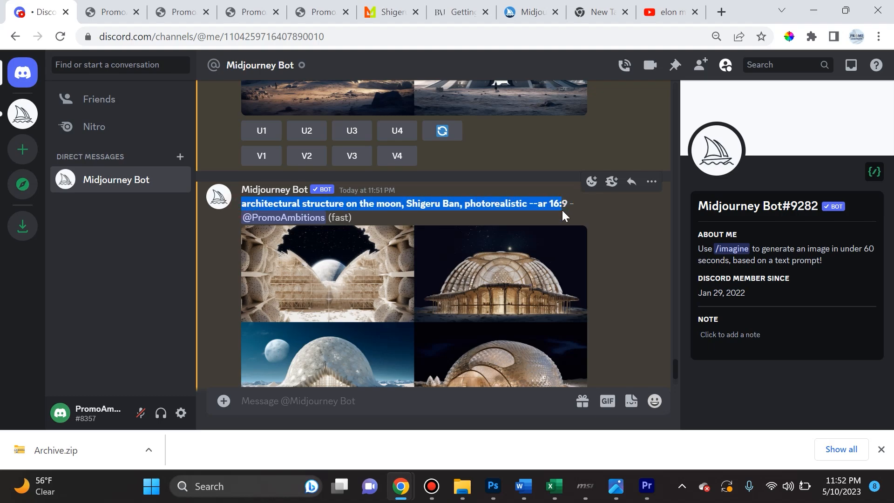
Resubmit the Shigeru Ban moon architecture prompt via /imagine at high quality.
type("/ima")
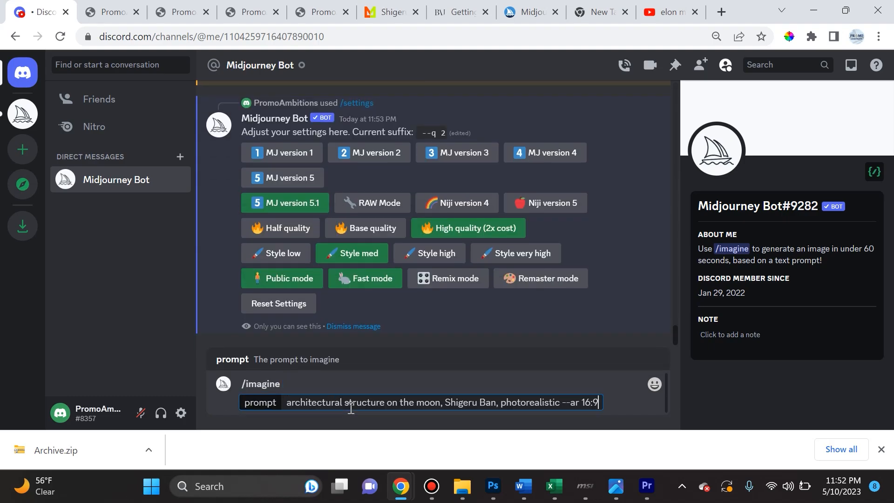
mouse_move(507, 427)
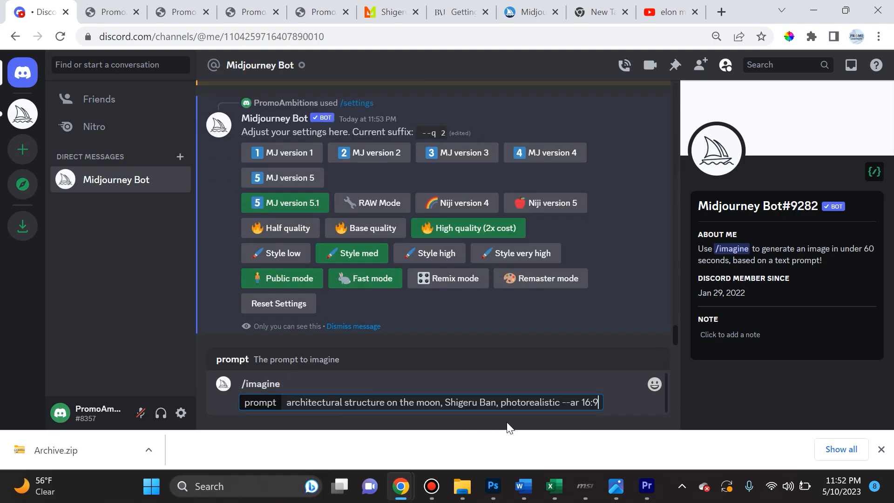
key("Return")
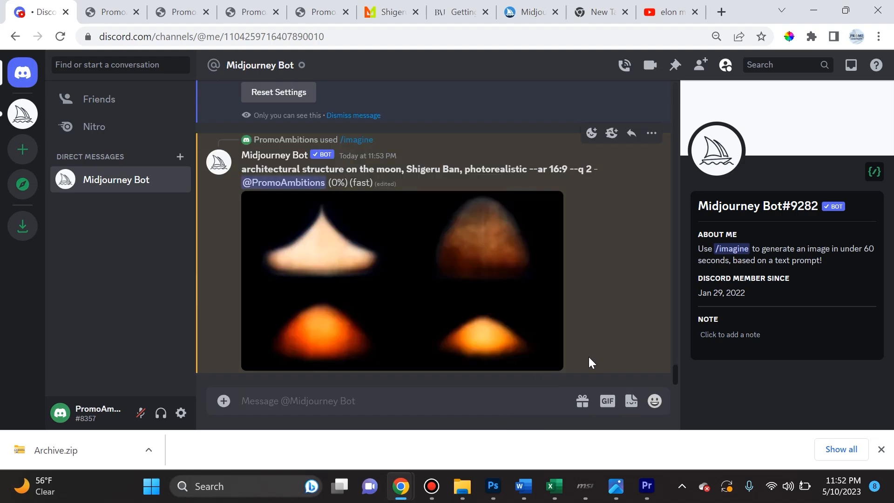
mouse_move(583, 171)
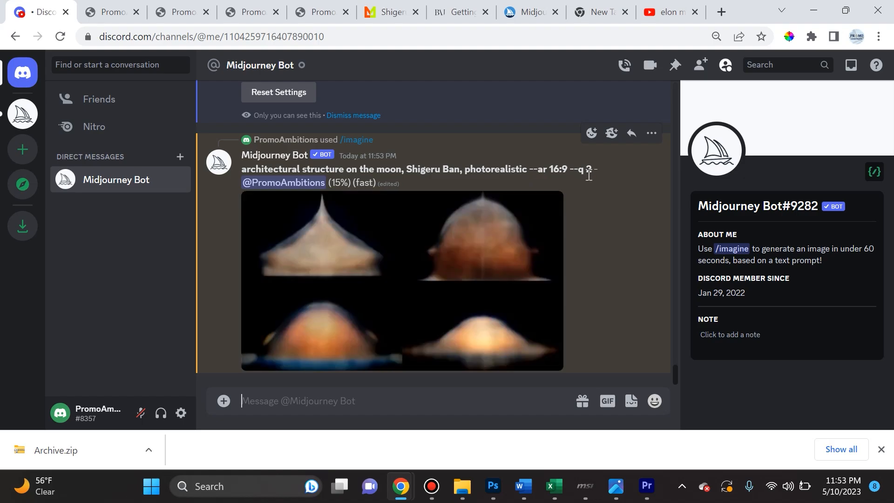
mouse_move(602, 187)
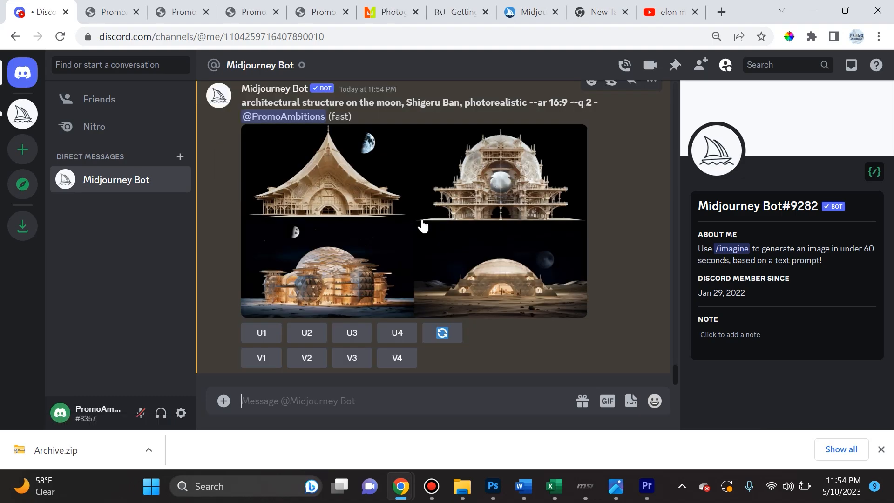
Inspect the high-quality grid full-size and zoomed, then upscale the second image, the domed structure.
left_click(413, 219)
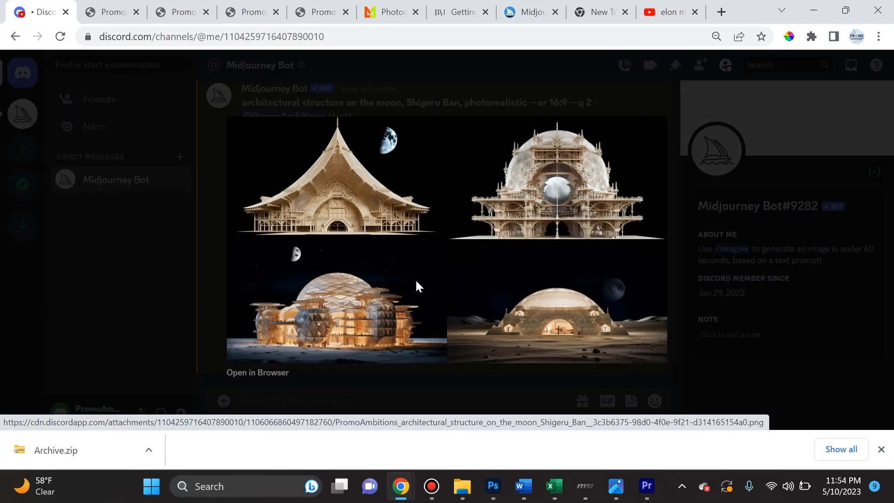
left_click(257, 373)
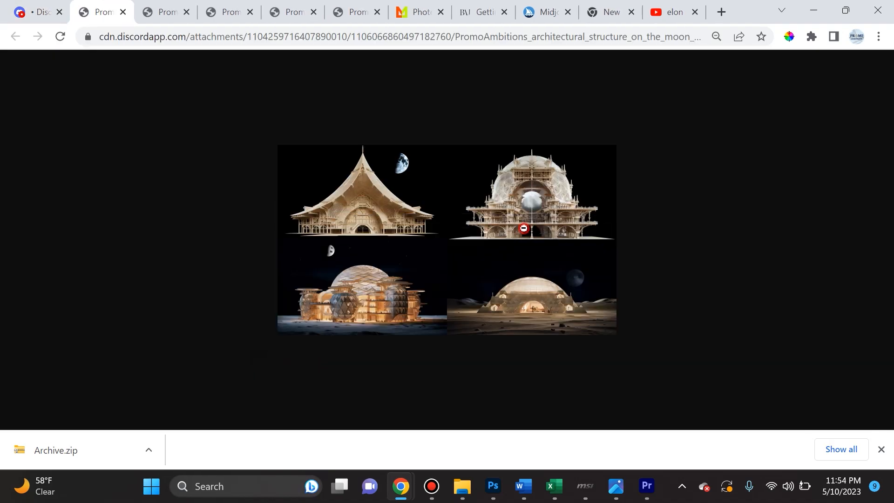
left_click(522, 228)
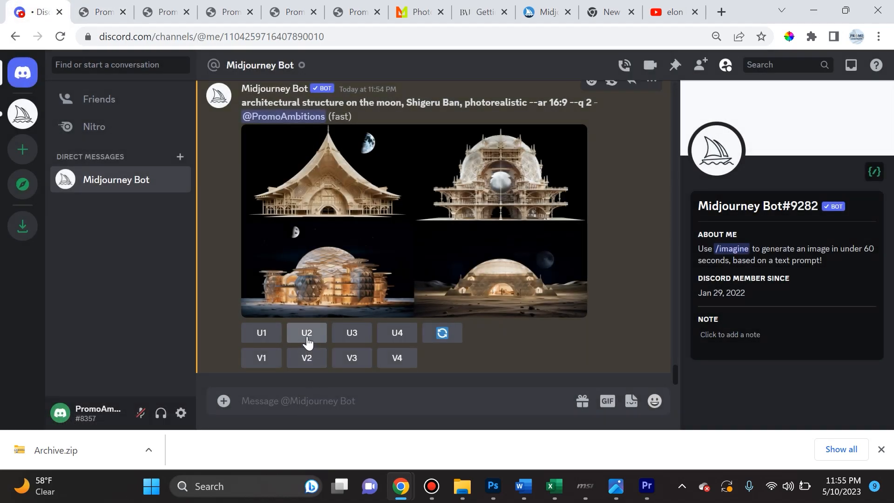
left_click(261, 332)
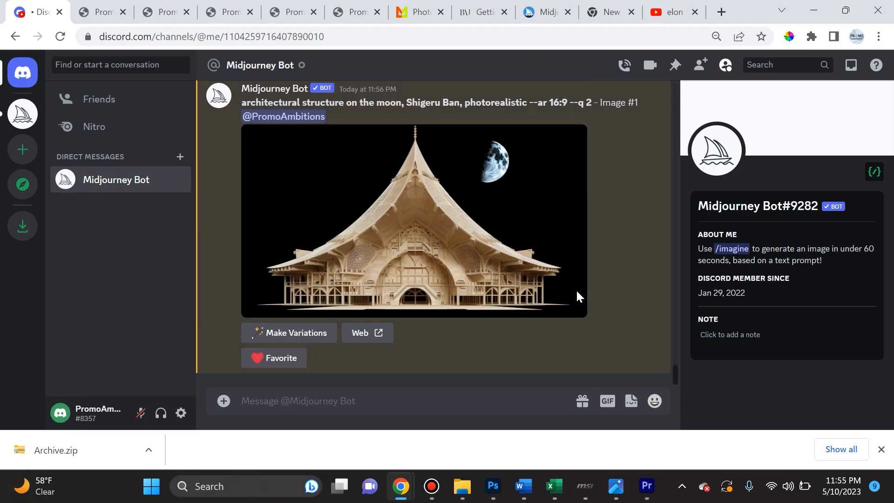
View the upscaled domed structure full size and zoom into its central detail.
left_click(414, 222)
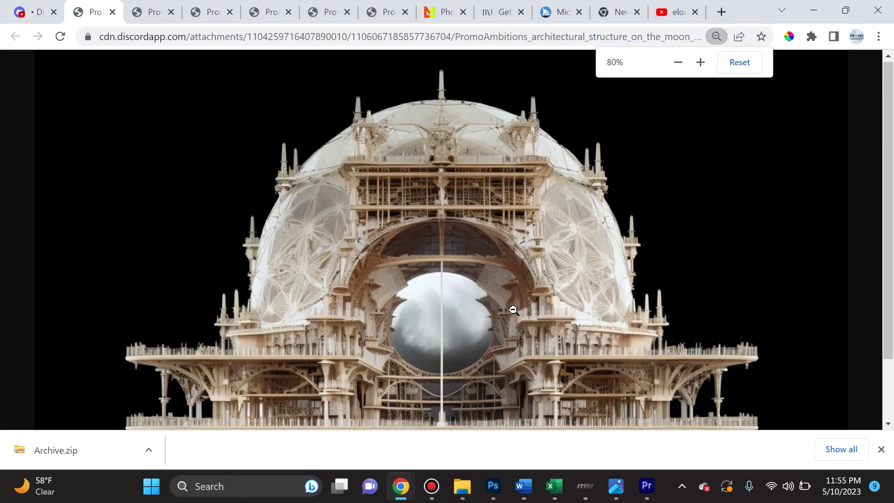
left_click(677, 61)
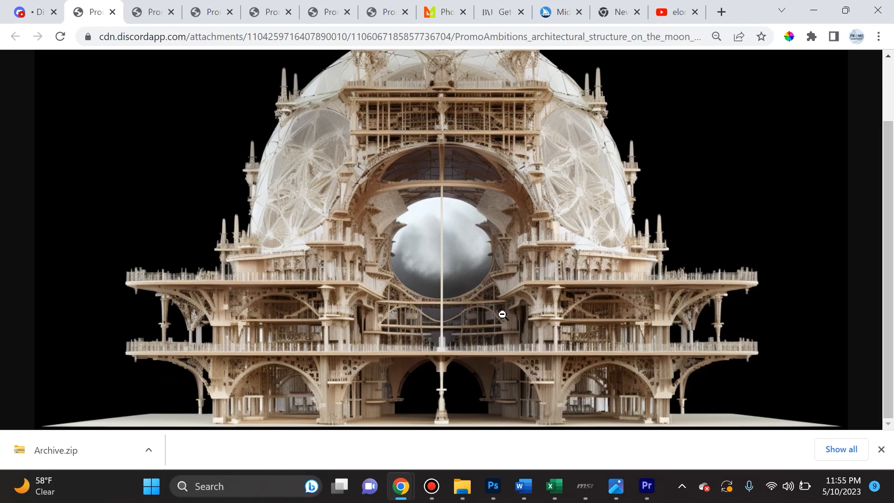
mouse_move(481, 296)
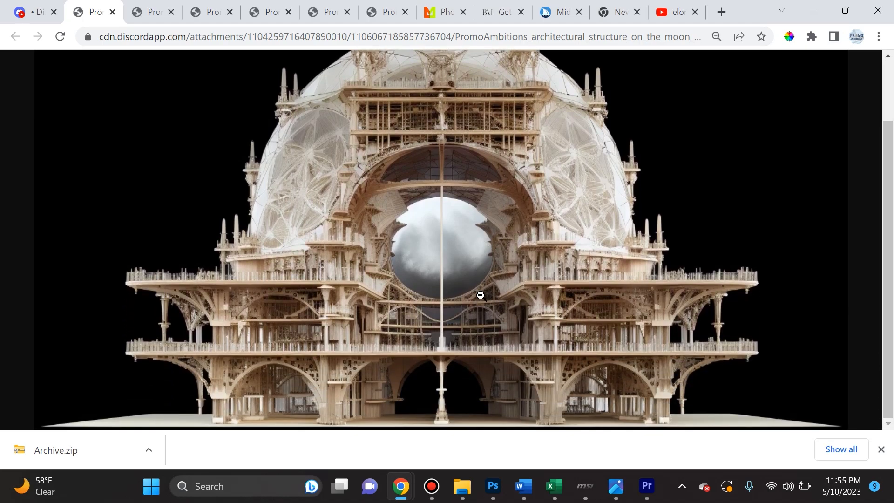
mouse_move(462, 317)
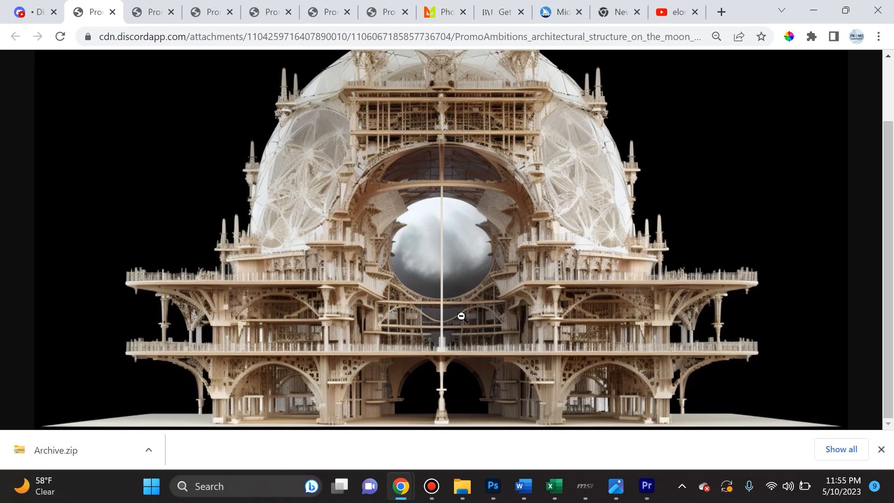
mouse_move(457, 322)
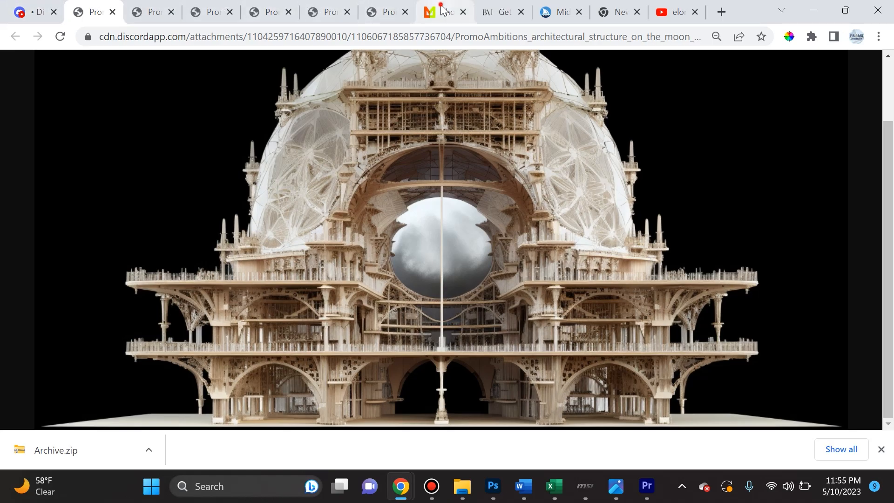
Scroll the Photographers category down to Julia Margaret Cameron, Robert Capa, Keith Carter and Henri Cartier-Bresson.
left_click(443, 12)
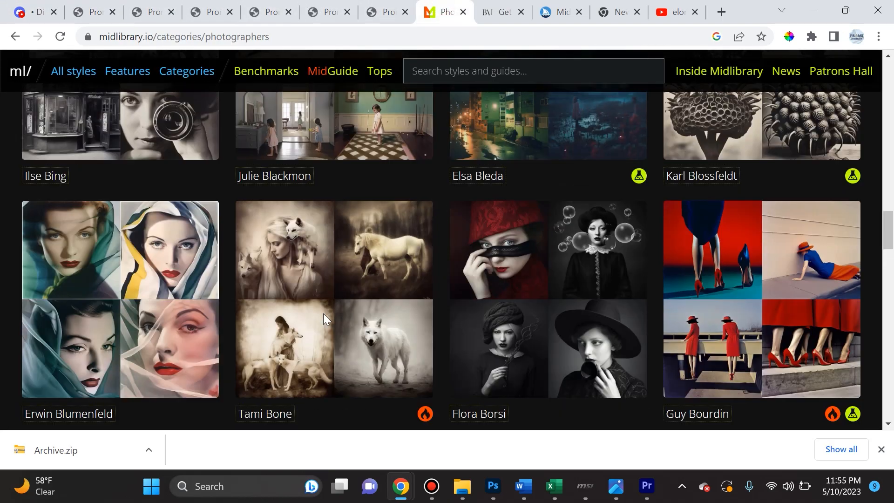
scroll("down", 3)
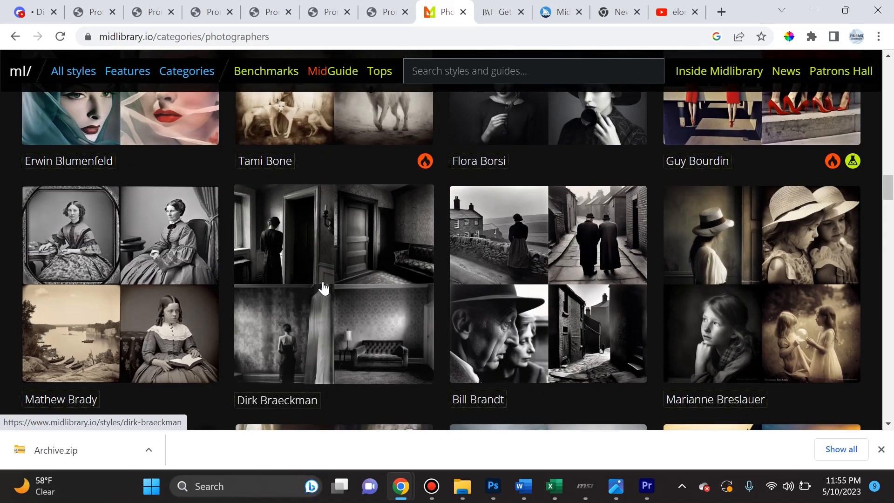
scroll("down", 3)
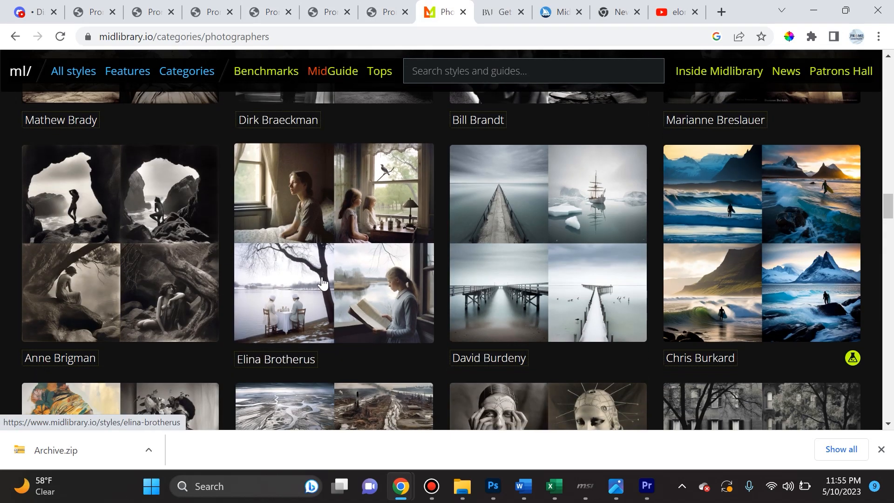
mouse_move(365, 257)
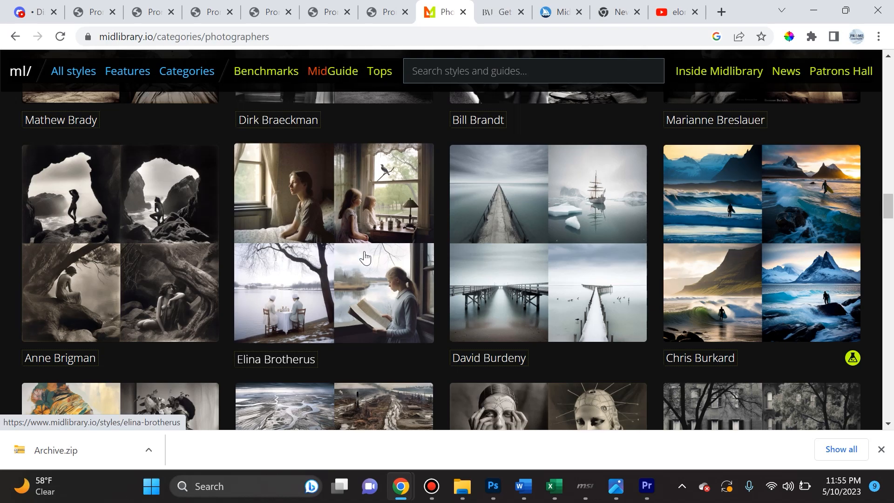
scroll("down", 3)
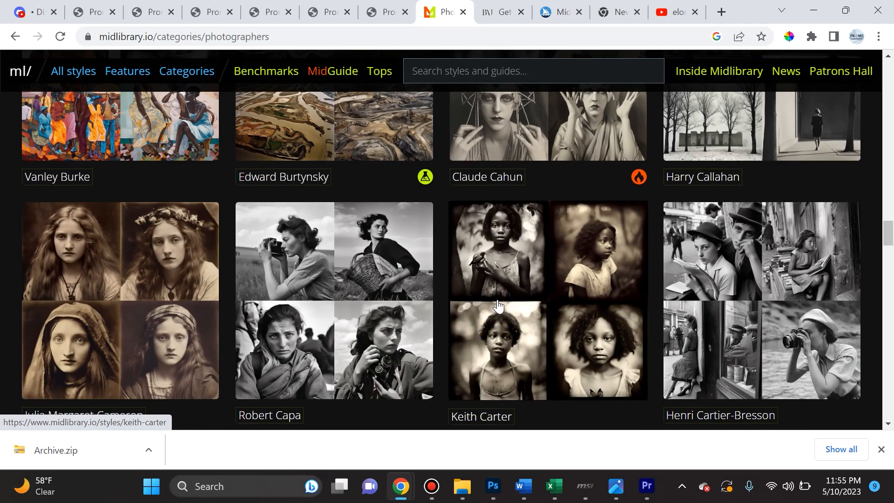
mouse_move(486, 285)
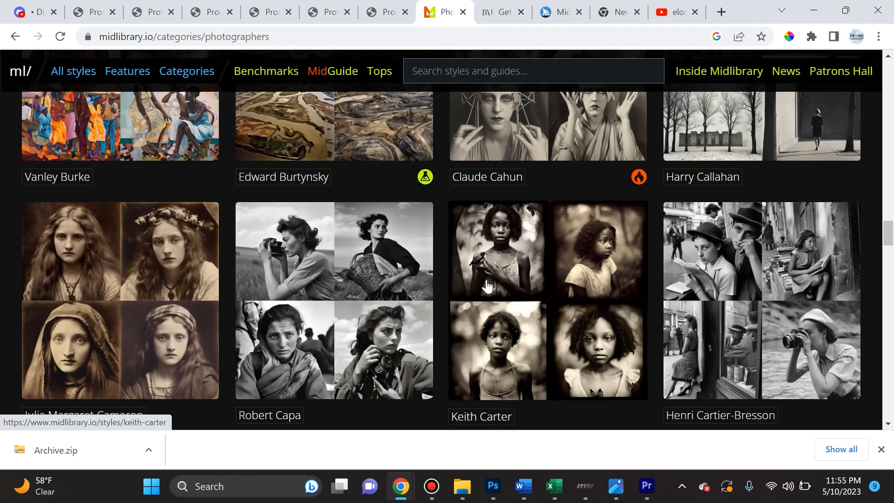
mouse_move(491, 243)
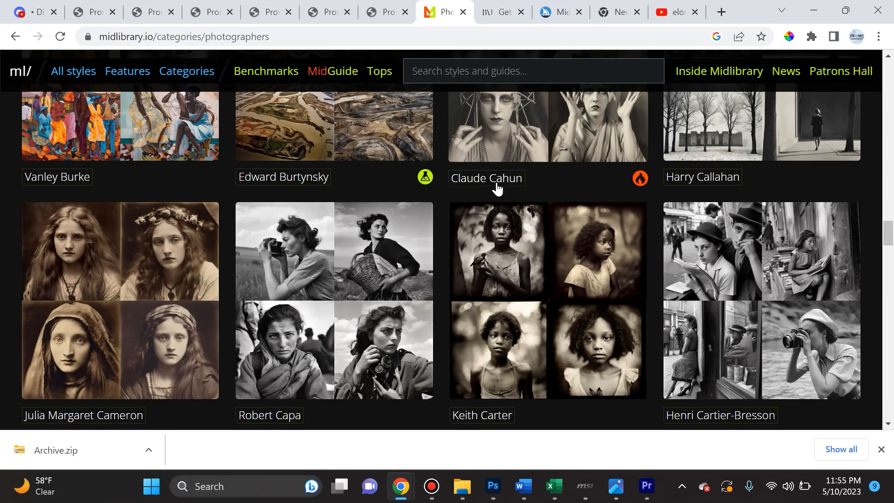
mouse_move(446, 235)
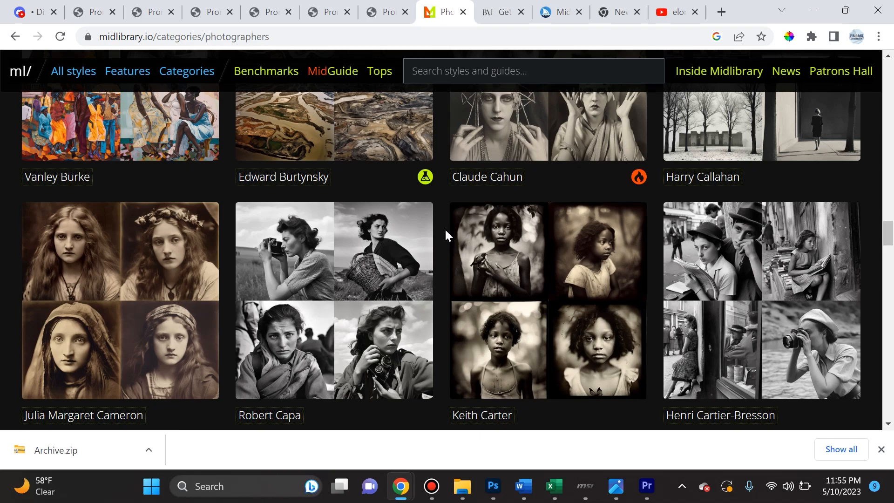
mouse_move(425, 249)
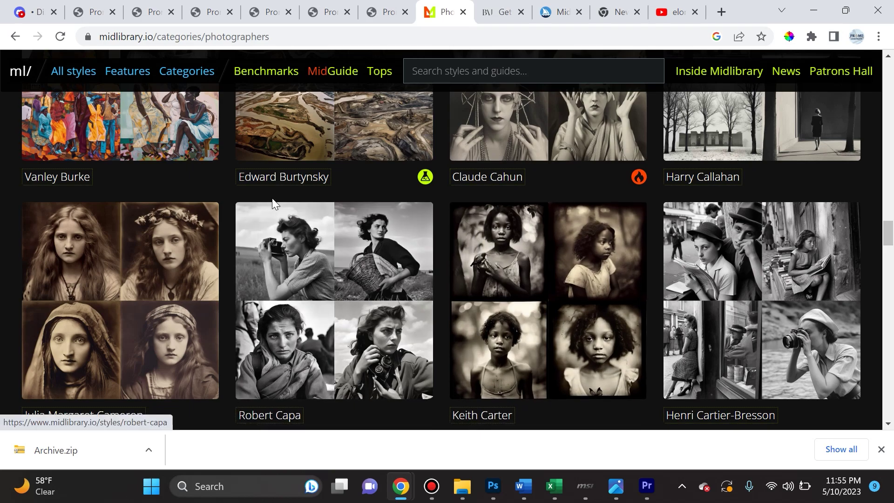
mouse_move(252, 185)
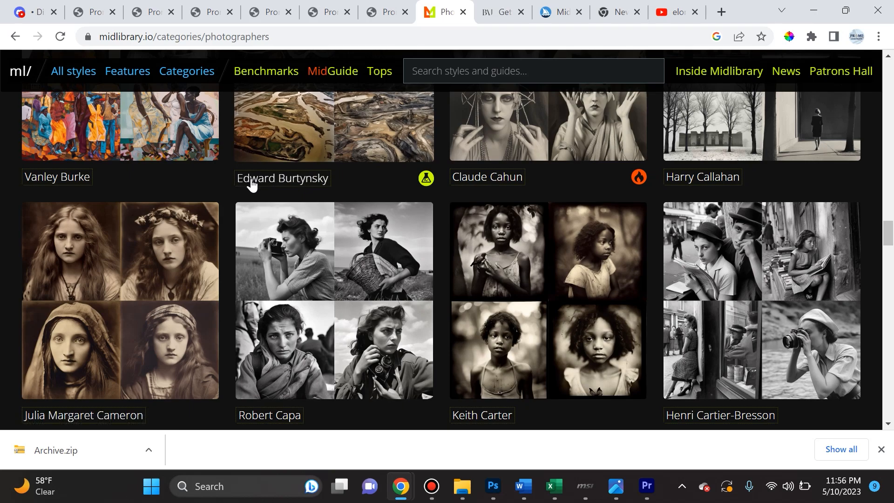
mouse_move(257, 176)
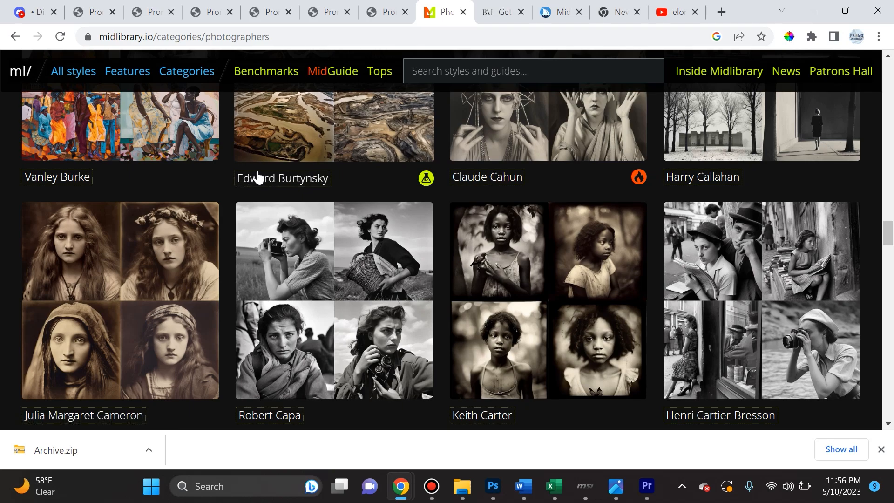
mouse_move(269, 183)
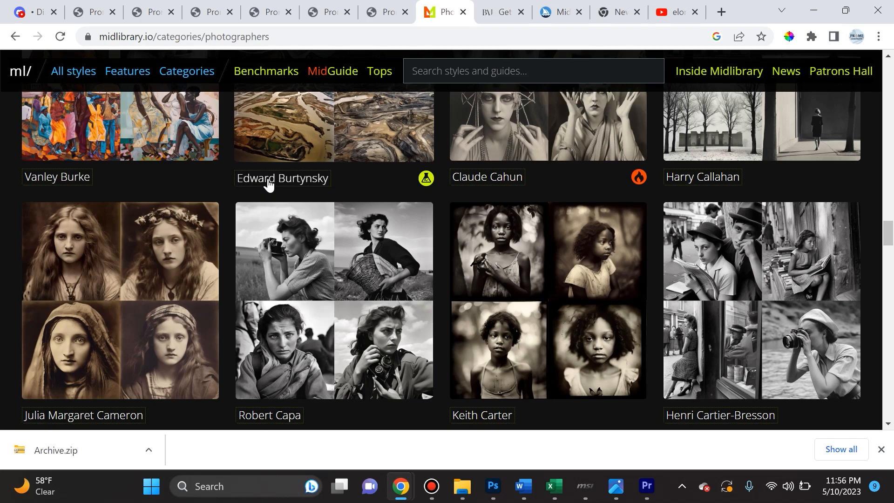
mouse_move(32, 11)
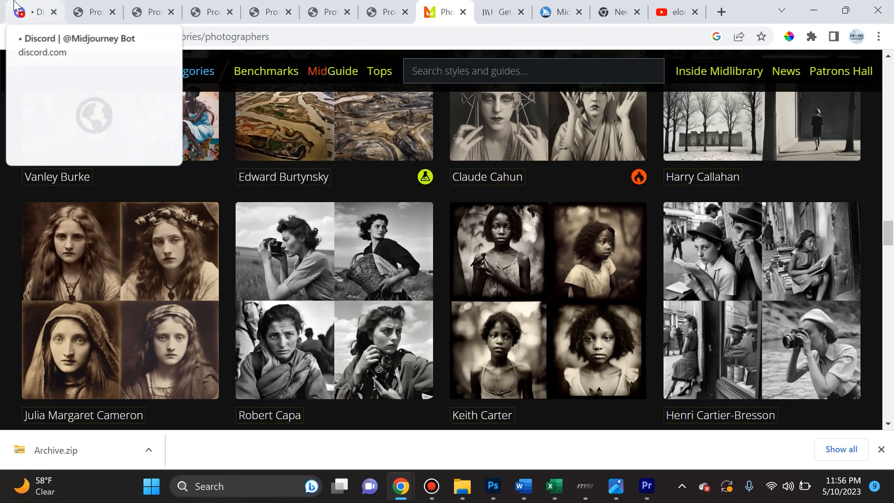
Return to the Midjourney Bot DM and scroll to the upscaled first and domed images.
left_click(34, 11)
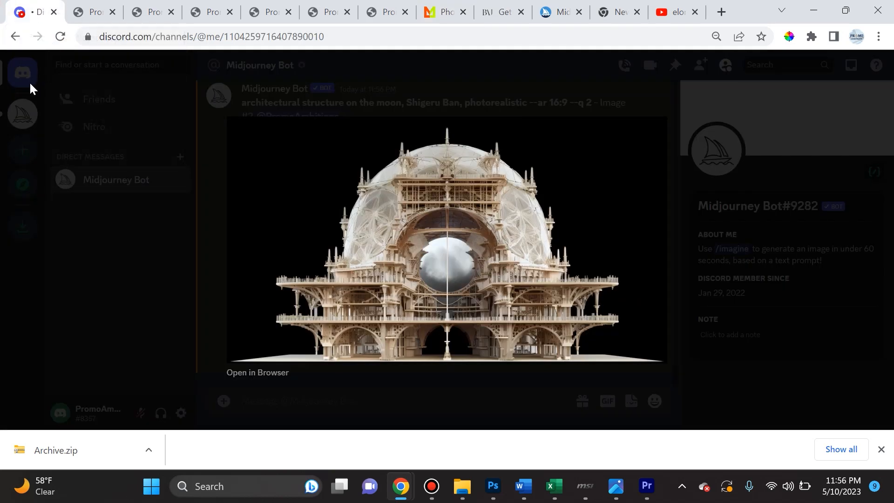
mouse_move(127, 187)
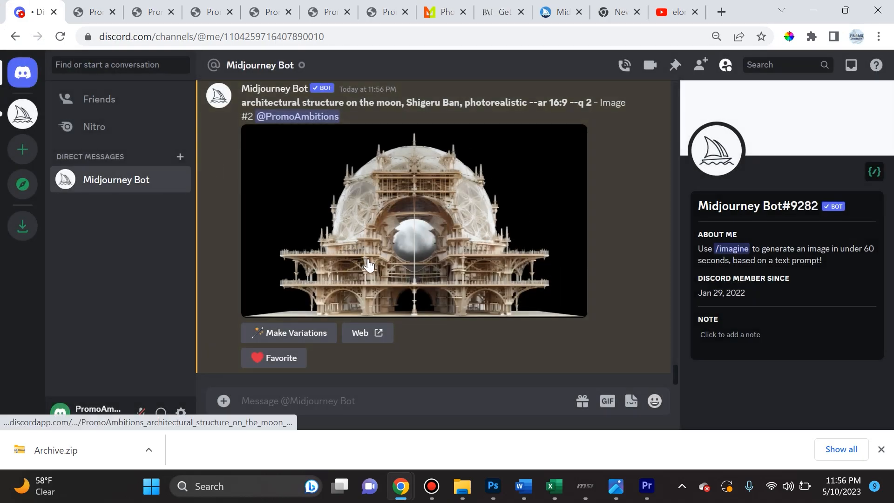
mouse_move(383, 280)
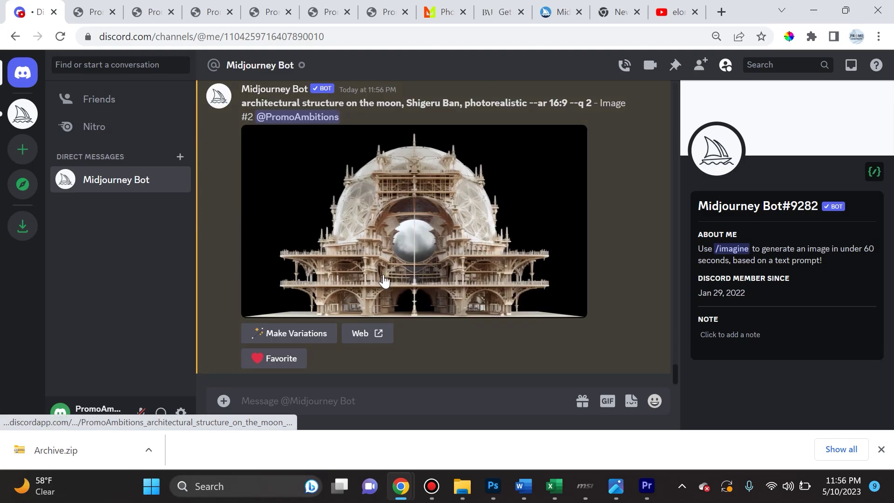
mouse_move(400, 252)
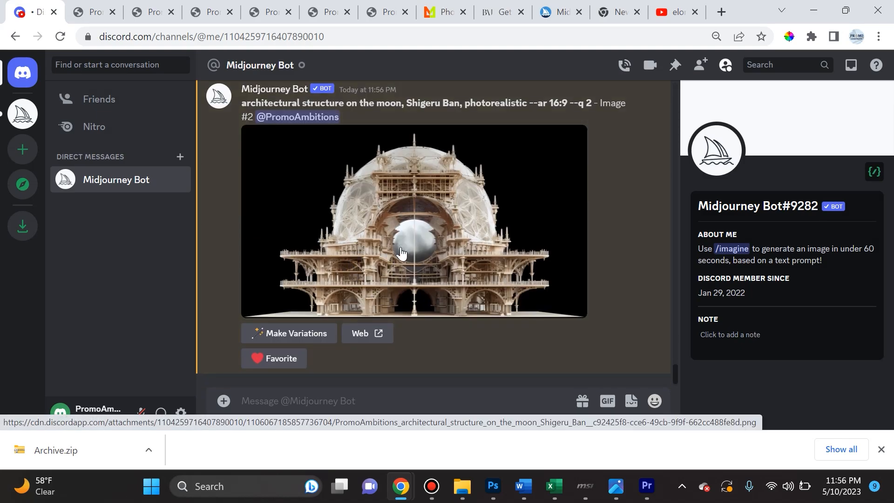
scroll("down", 3)
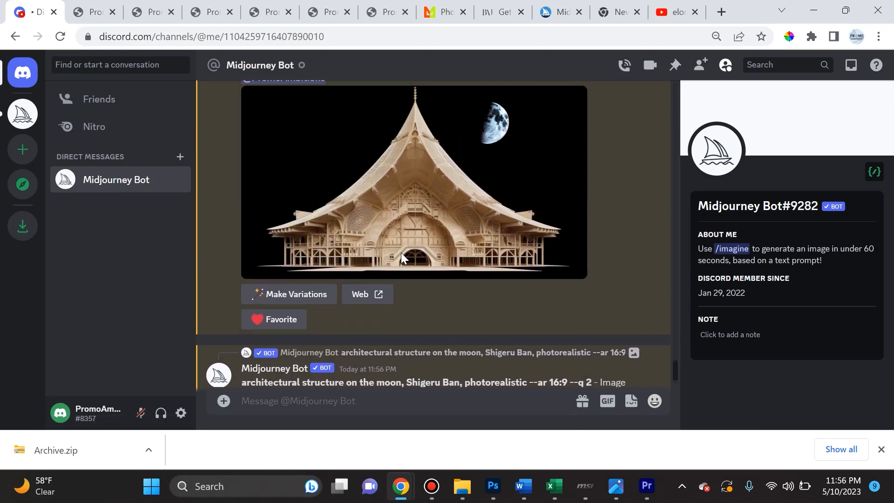
Read the Stylize introduction: --stylize default 100, range 0–1000.
left_click(580, 11)
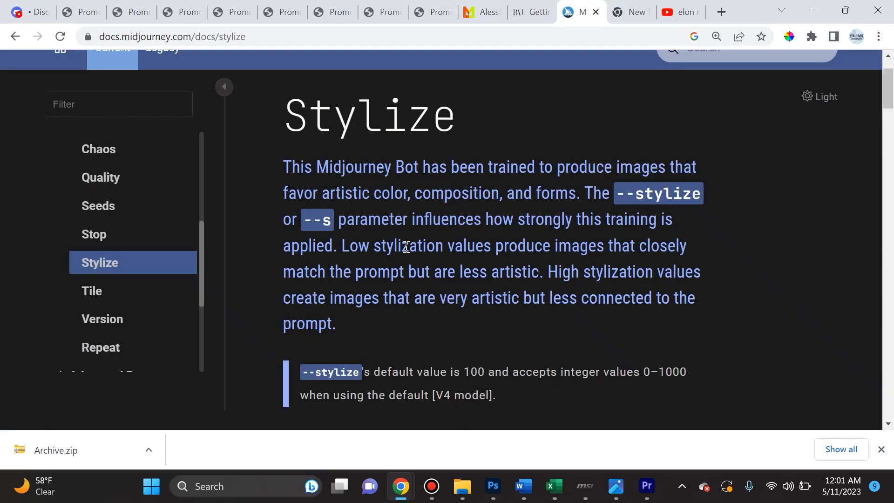
mouse_move(415, 263)
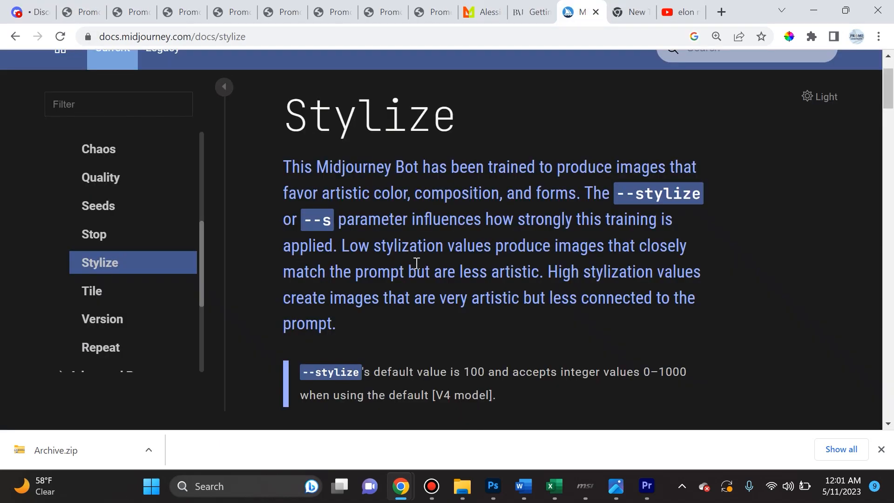
scroll("up", 3)
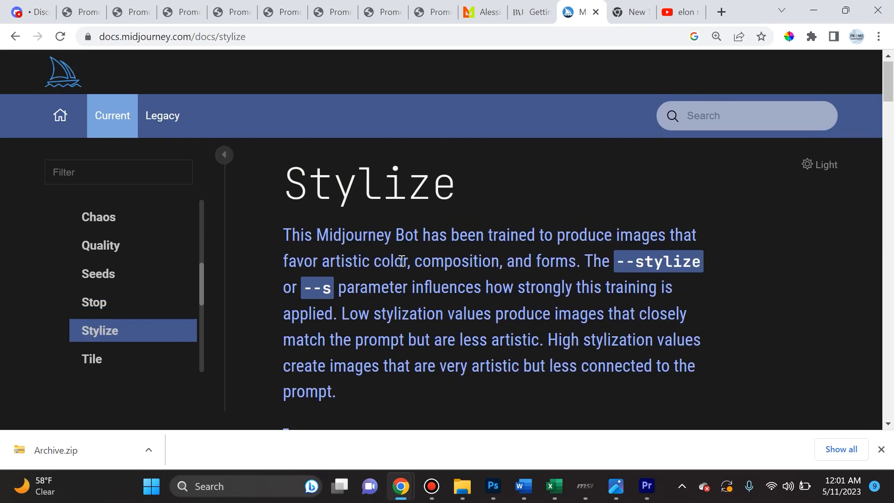
scroll("down", 3)
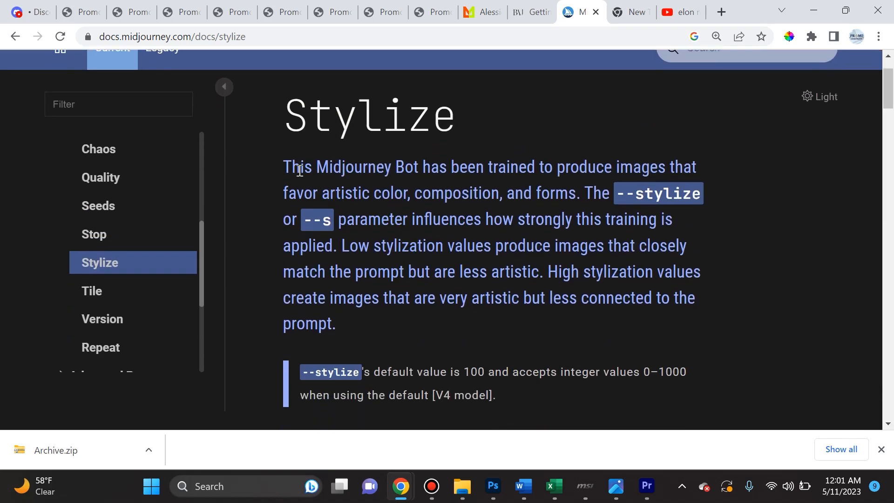
mouse_move(446, 184)
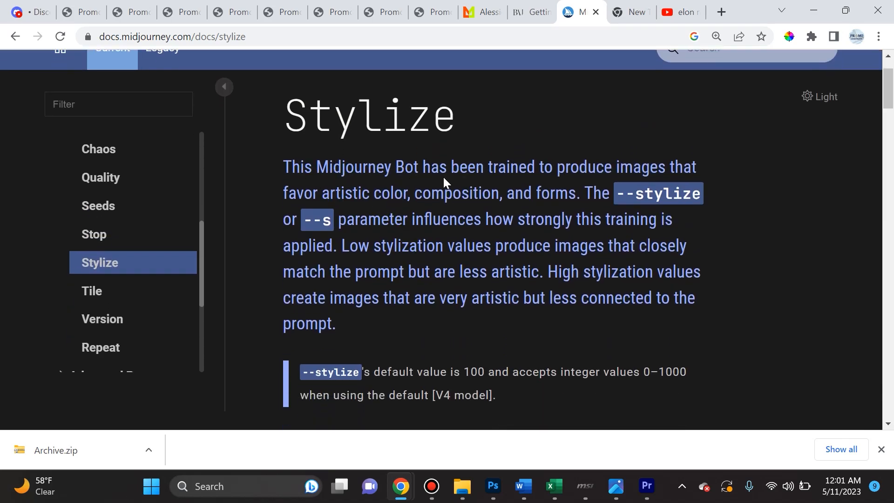
mouse_move(408, 264)
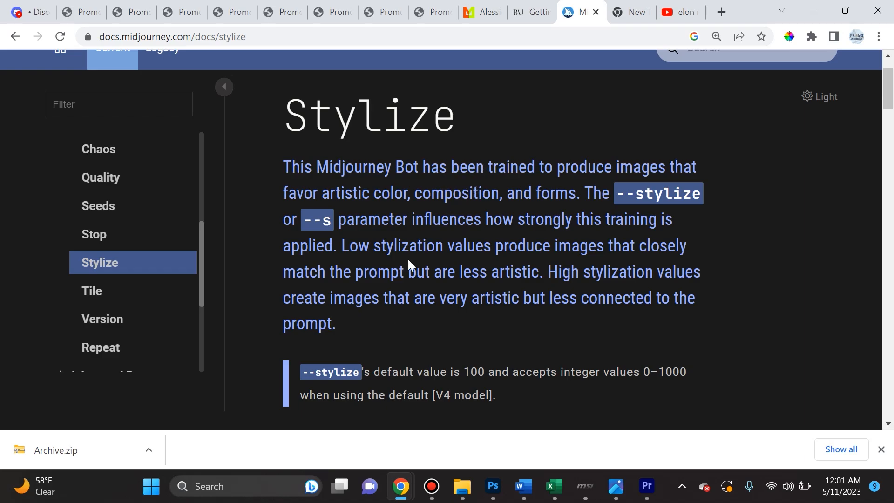
mouse_move(502, 196)
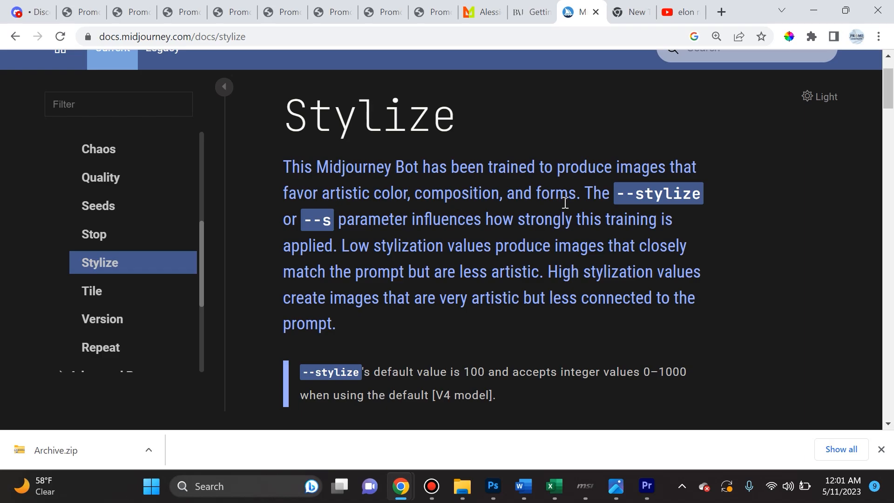
mouse_move(545, 212)
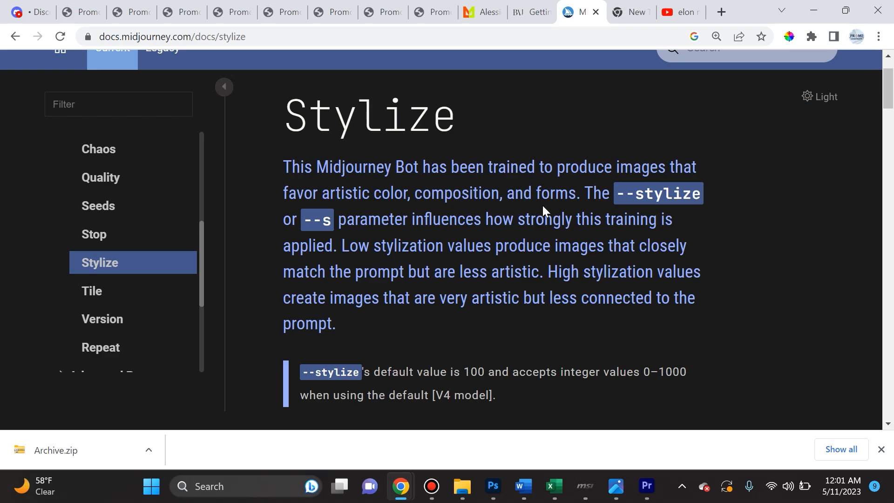
mouse_move(382, 237)
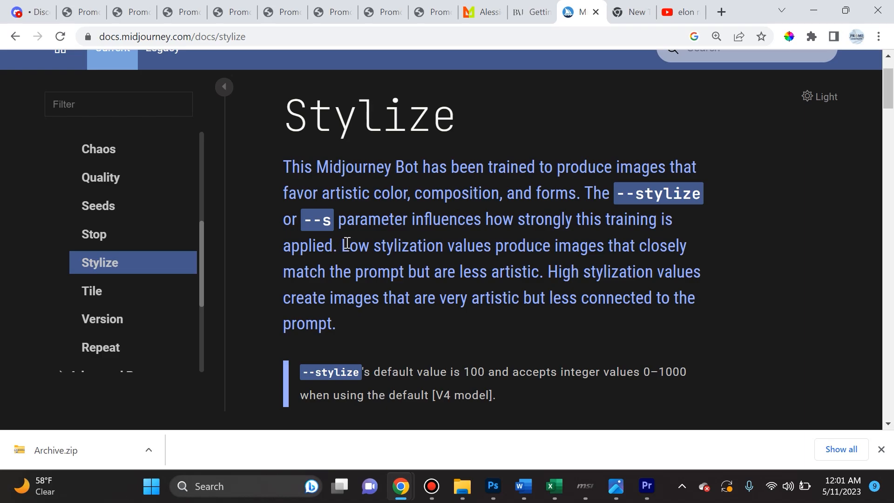
mouse_move(679, 261)
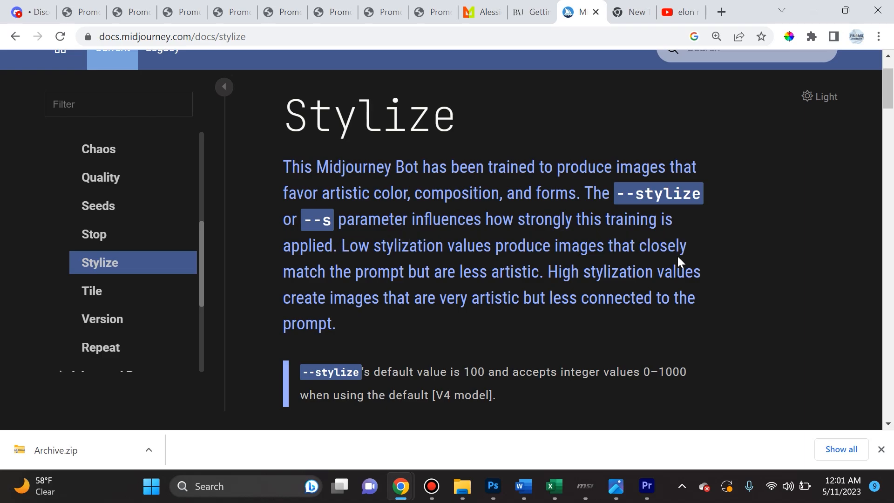
mouse_move(377, 252)
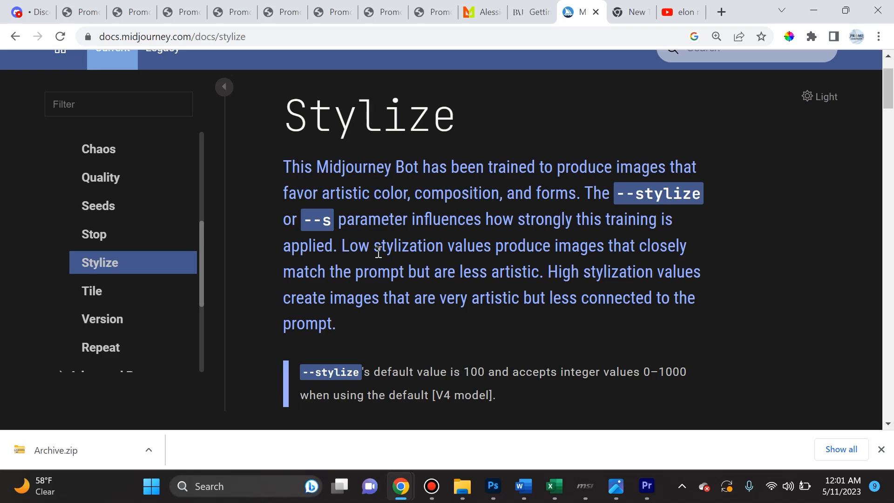
mouse_move(680, 266)
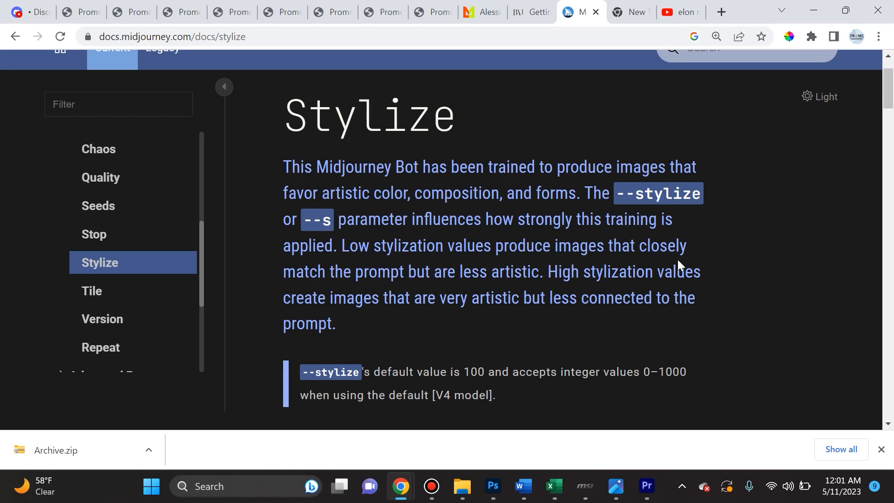
scroll("down", 3)
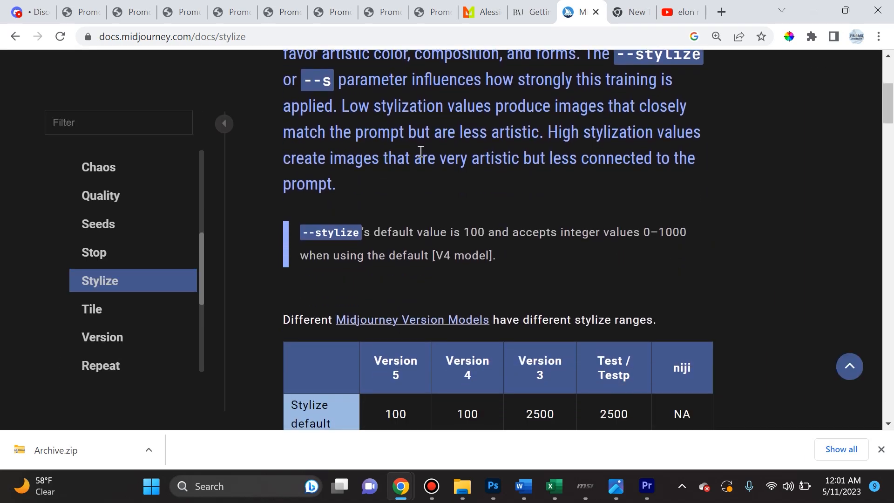
mouse_move(696, 137)
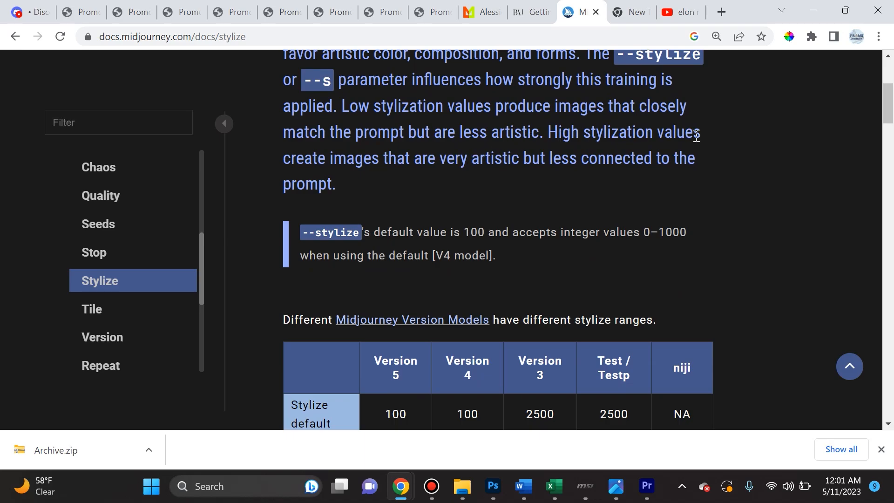
mouse_move(326, 162)
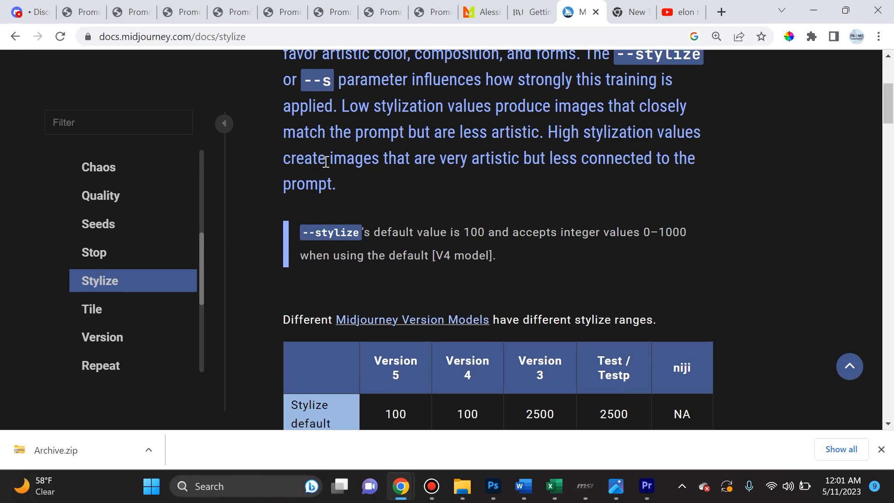
mouse_move(716, 166)
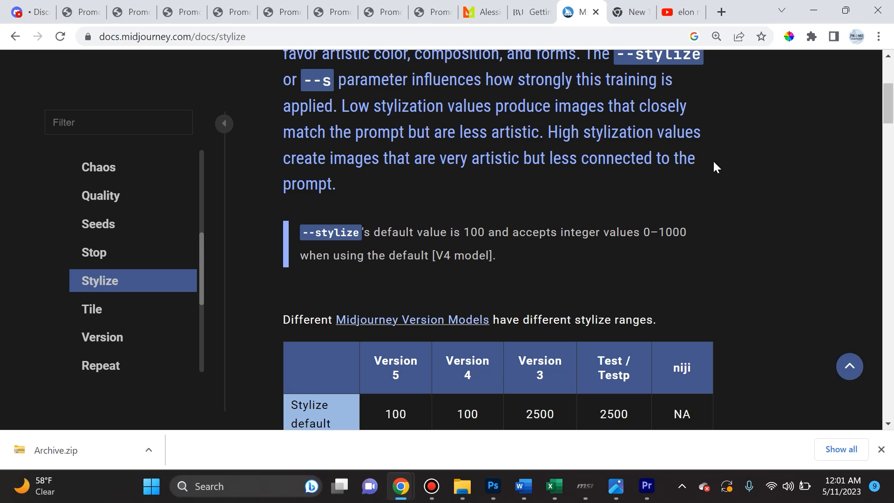
scroll("down", 3)
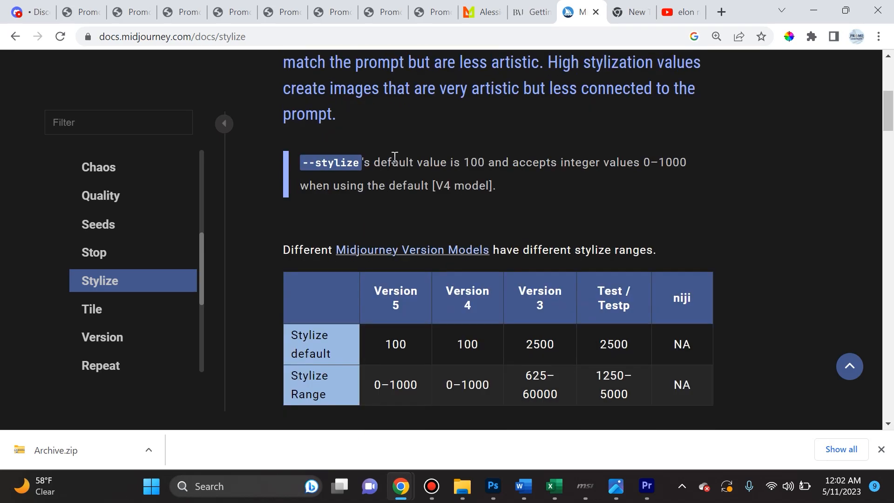
mouse_move(402, 166)
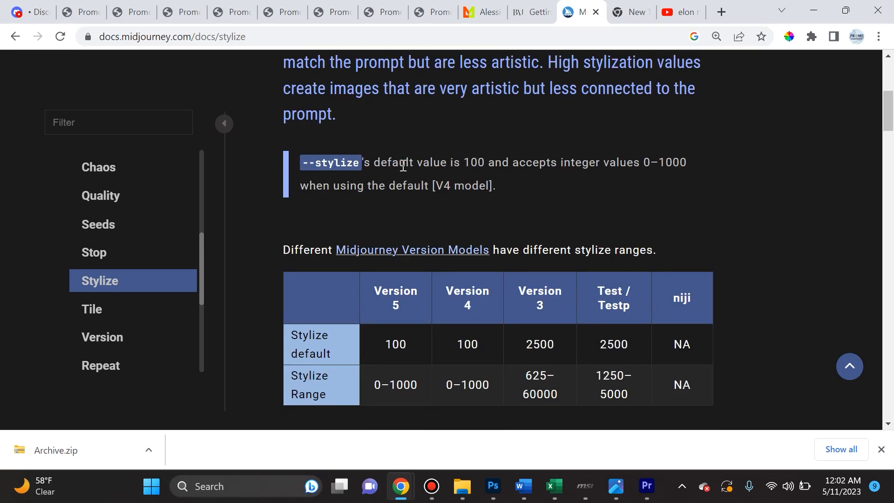
mouse_move(654, 175)
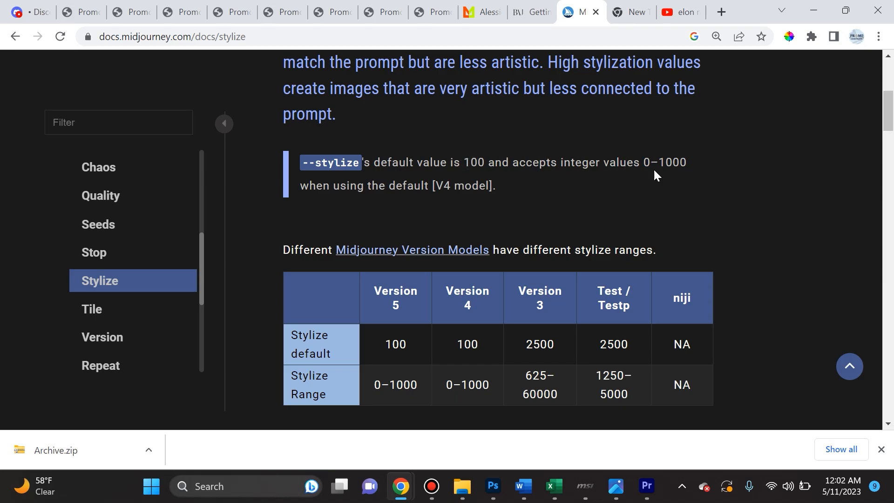
mouse_move(398, 365)
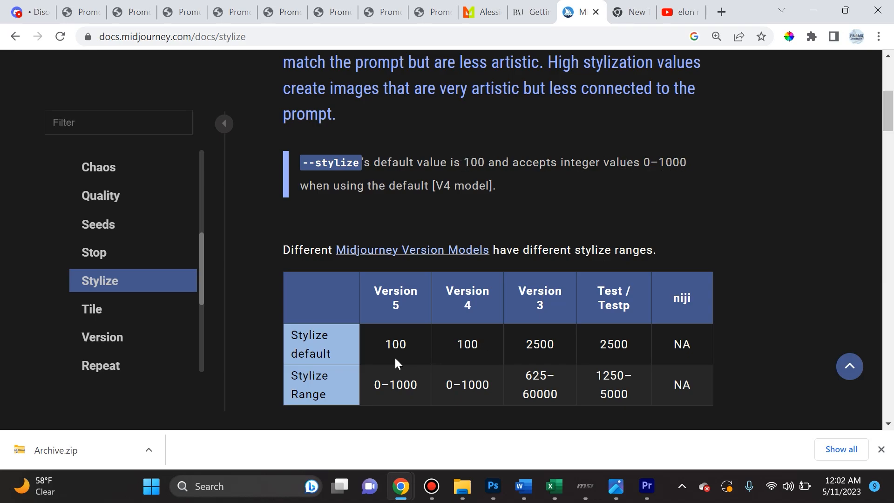
mouse_move(396, 361)
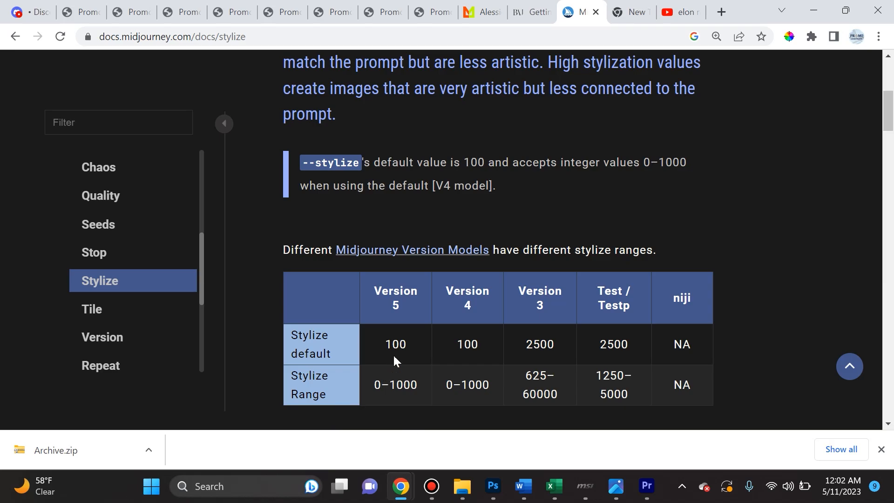
mouse_move(467, 400)
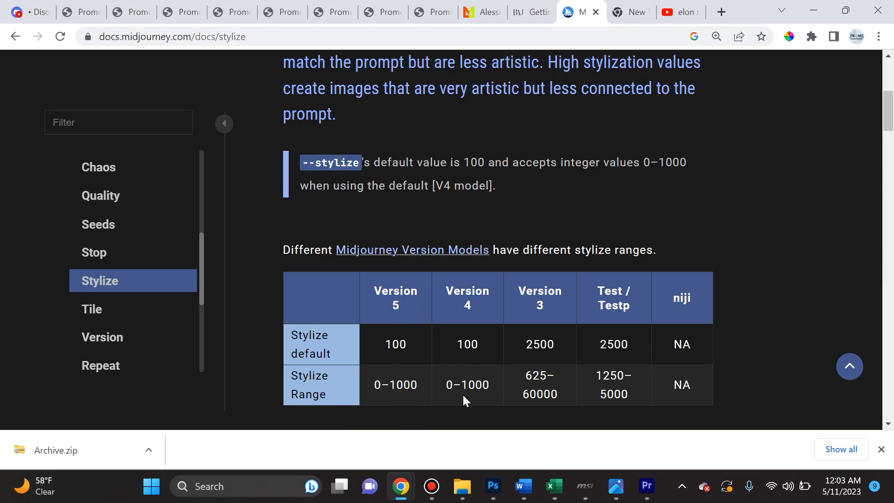
mouse_move(328, 350)
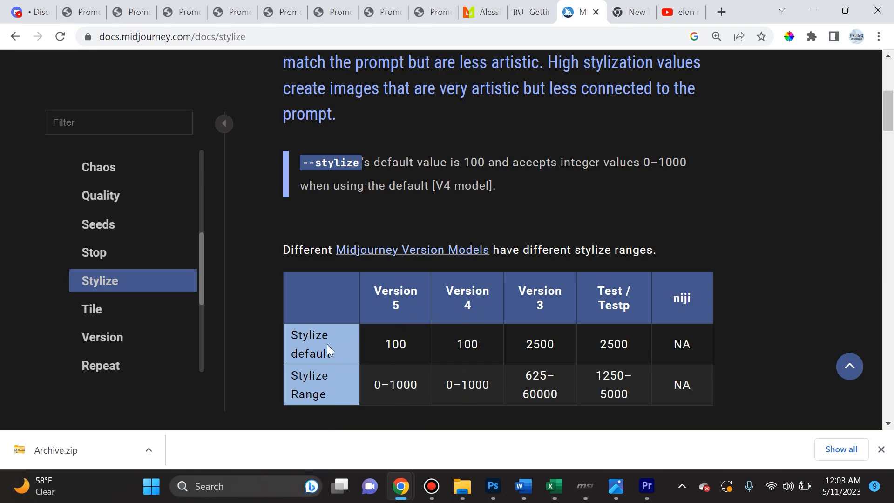
mouse_move(397, 350)
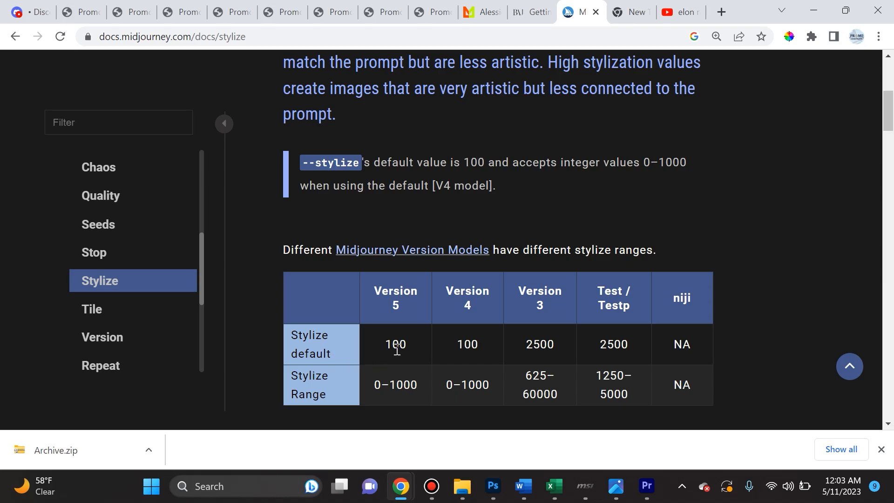
scroll("up", 3)
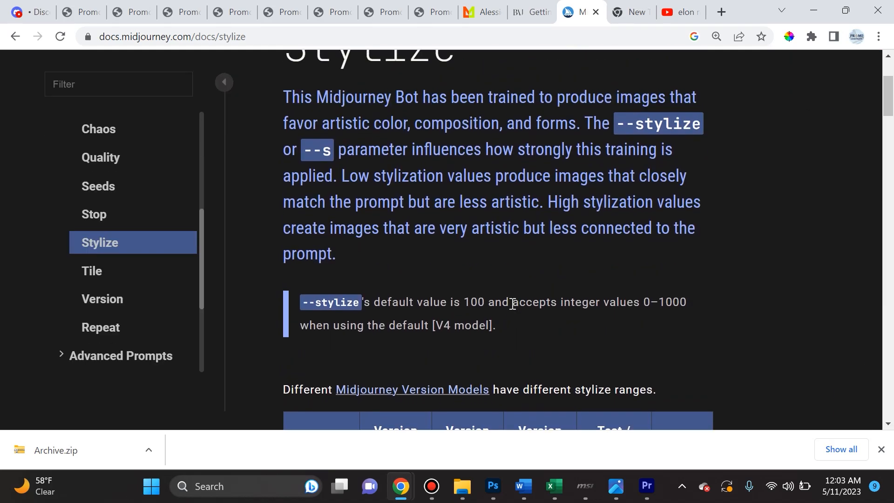
scroll("up", 3)
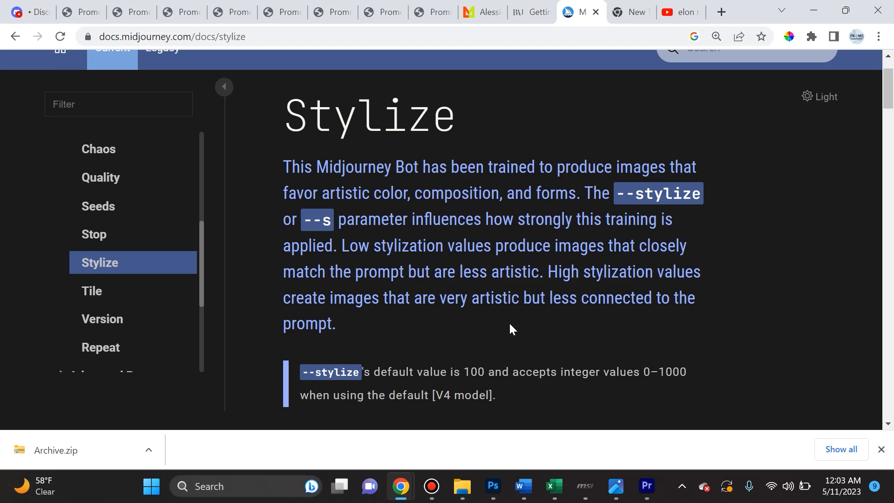
scroll("down", 3)
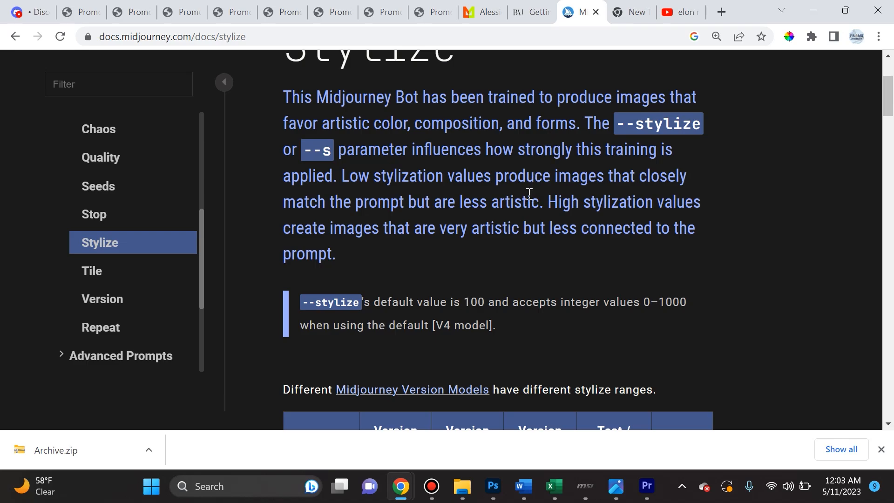
mouse_move(533, 179)
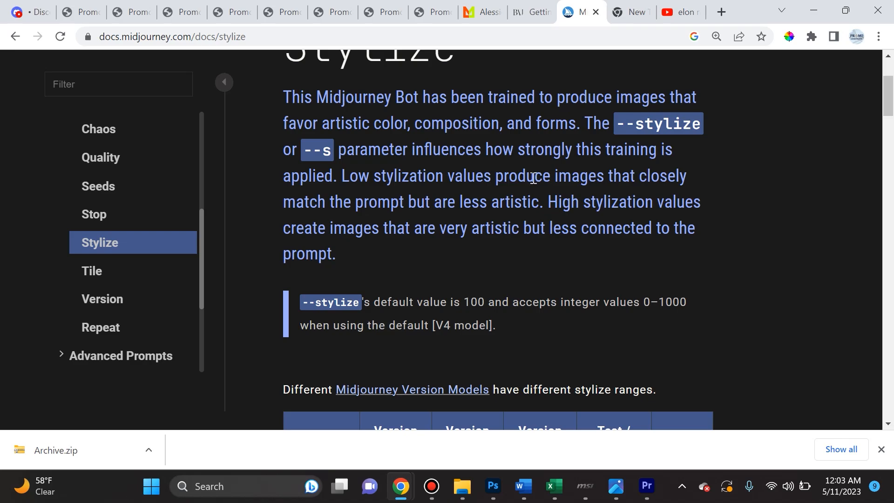
mouse_move(533, 182)
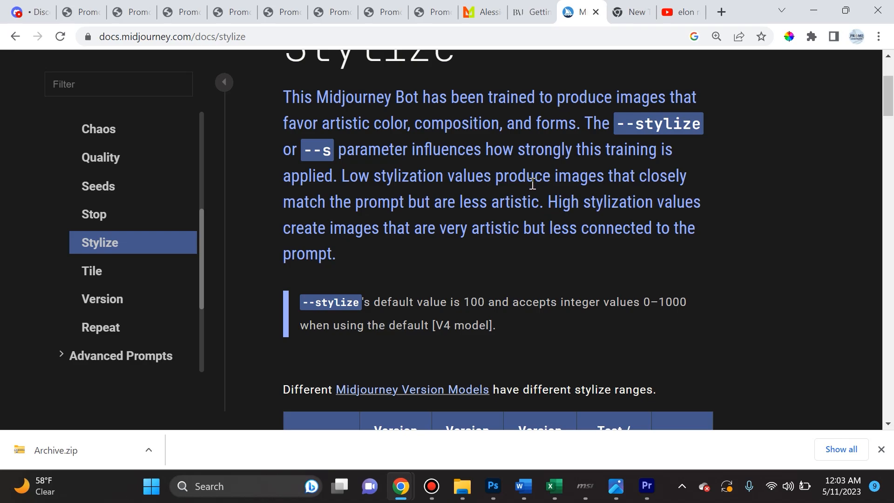
mouse_move(646, 238)
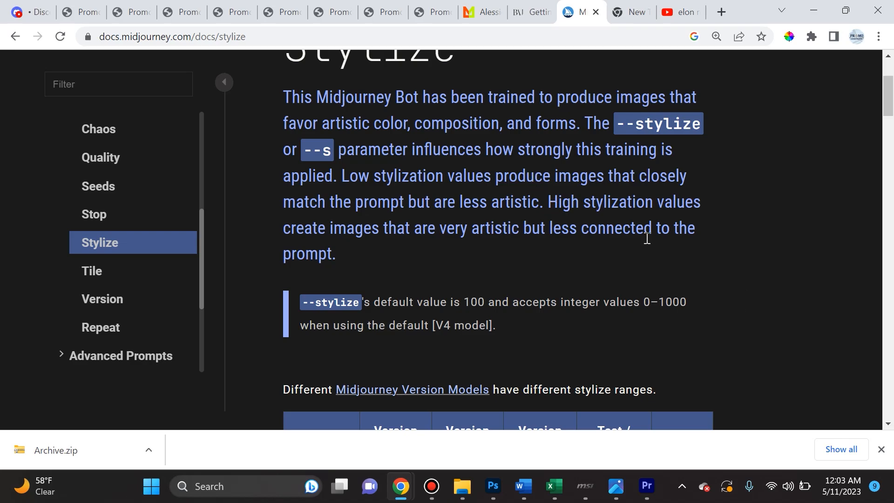
scroll("down", 3)
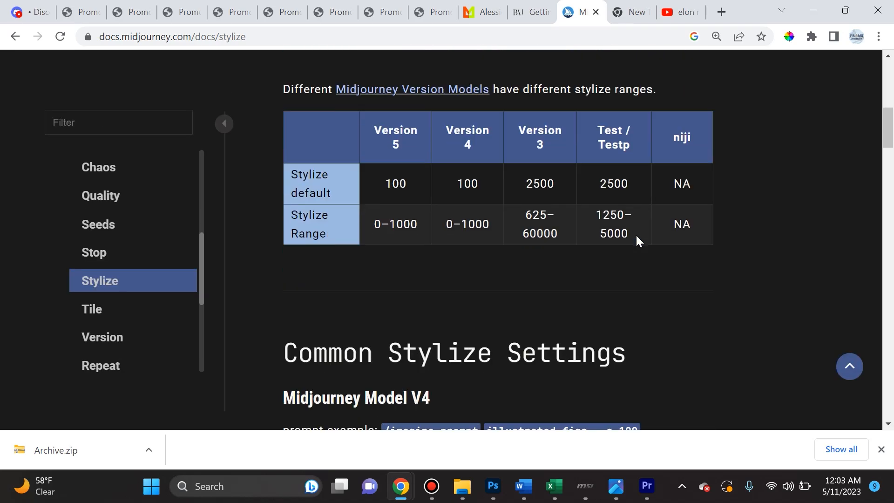
scroll("down", 3)
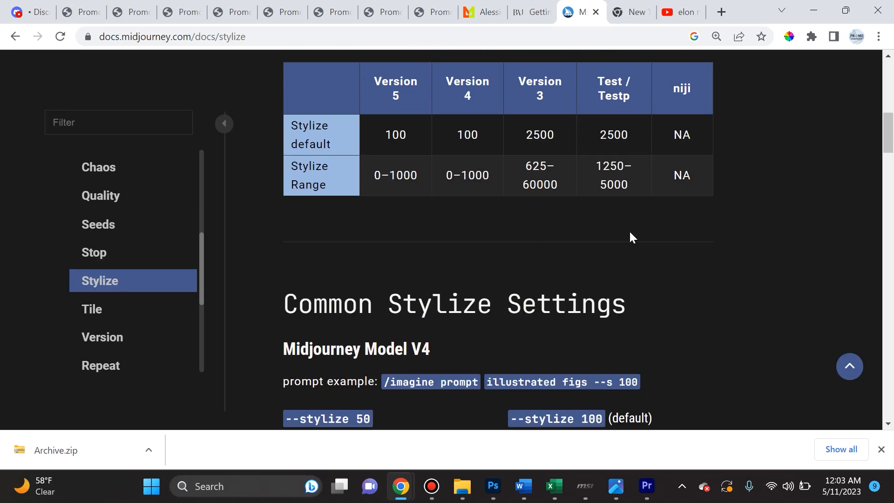
scroll("down", 3)
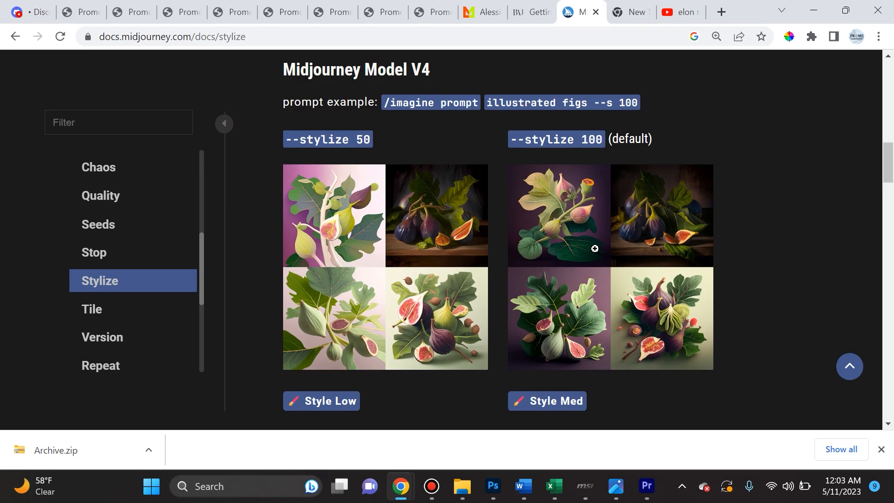
scroll("up", 3)
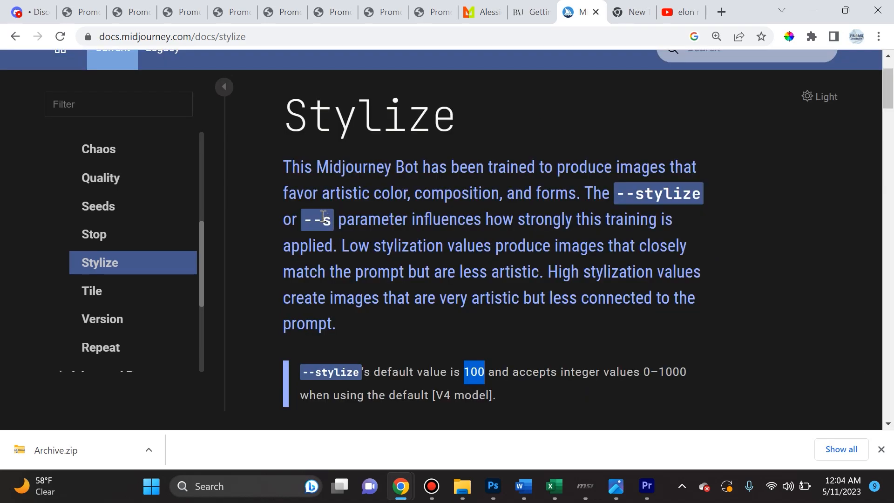
mouse_move(392, 223)
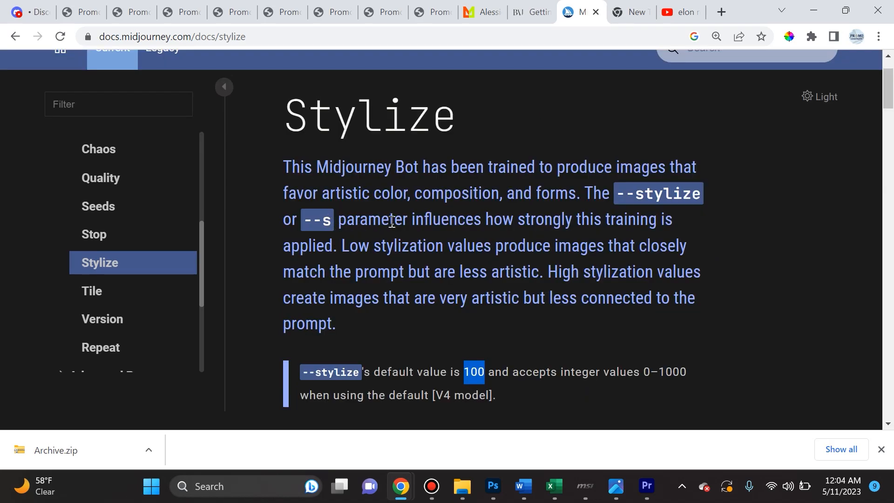
mouse_move(439, 324)
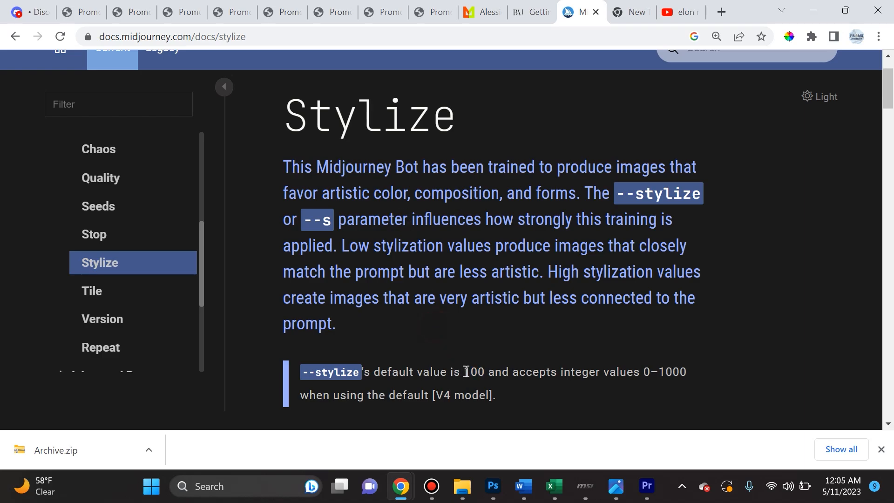
mouse_move(466, 259)
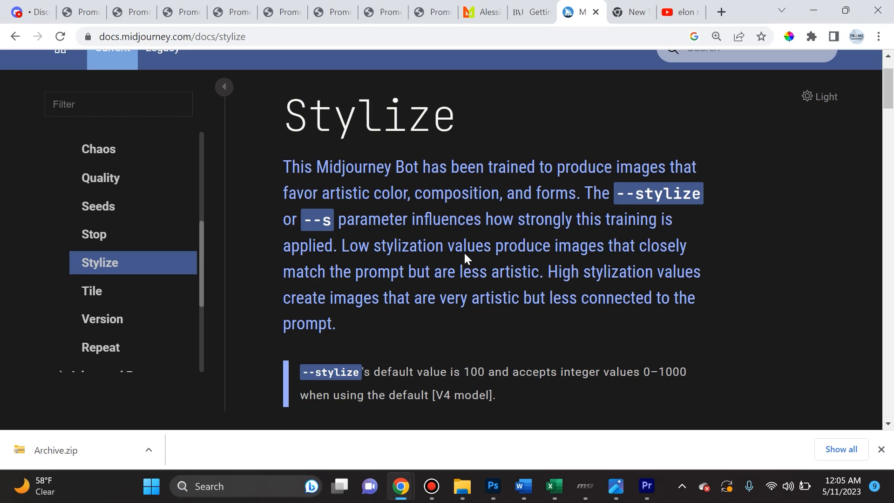
mouse_move(511, 254)
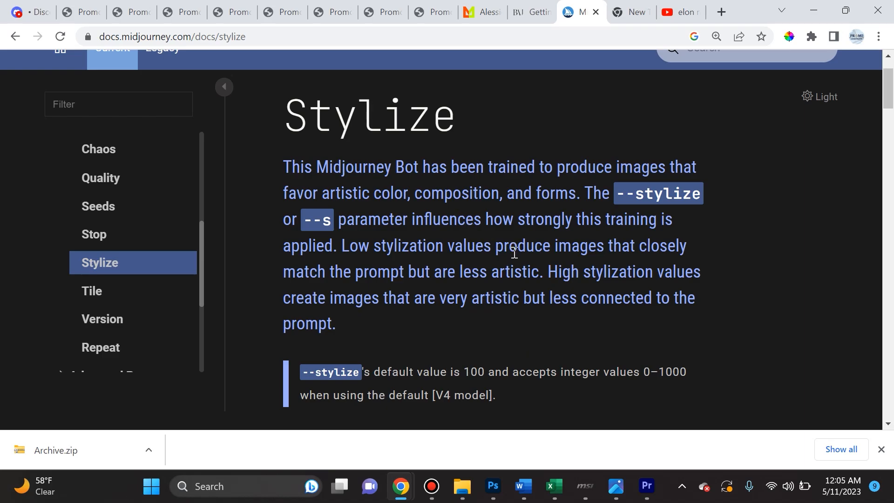
mouse_move(533, 333)
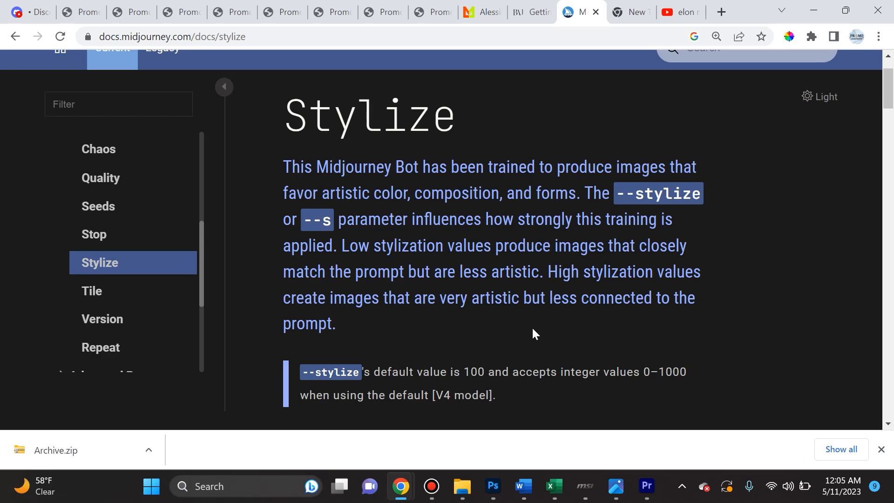
mouse_move(516, 288)
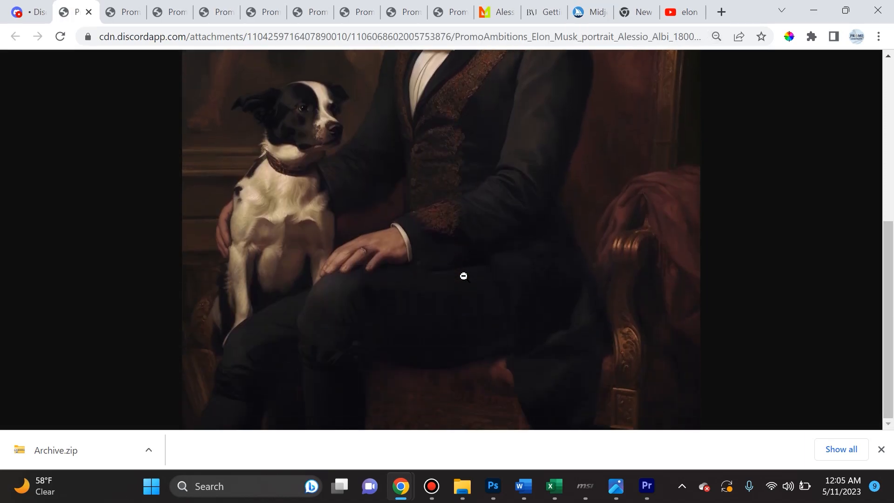
Scroll through the full-size portrait of the man in a dark ornate suit with the dog.
scroll("up", 3)
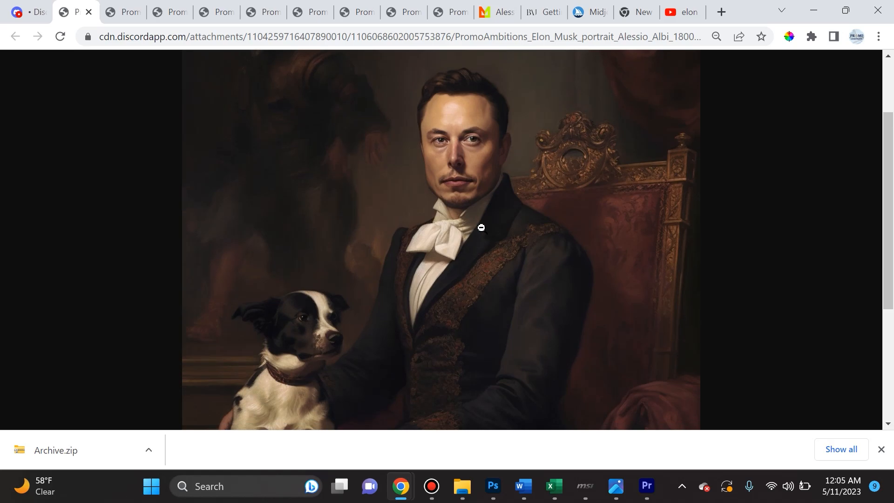
mouse_move(369, 222)
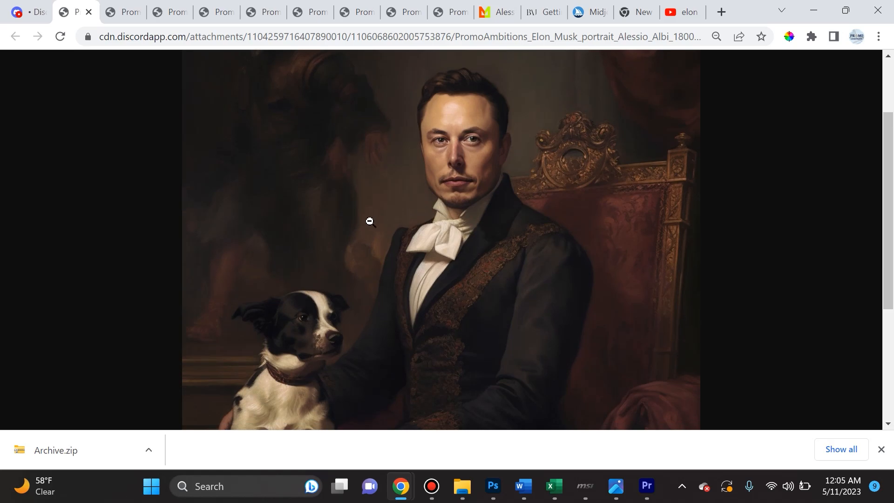
scroll("down", 3)
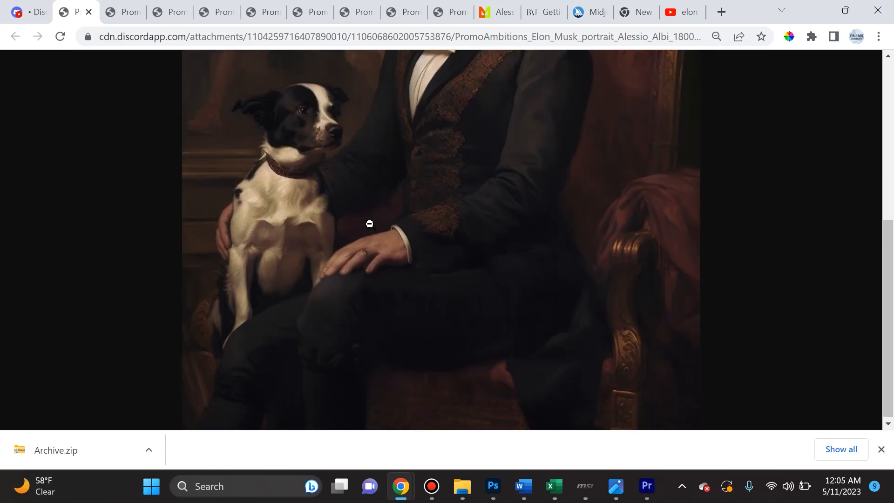
scroll("up", 3)
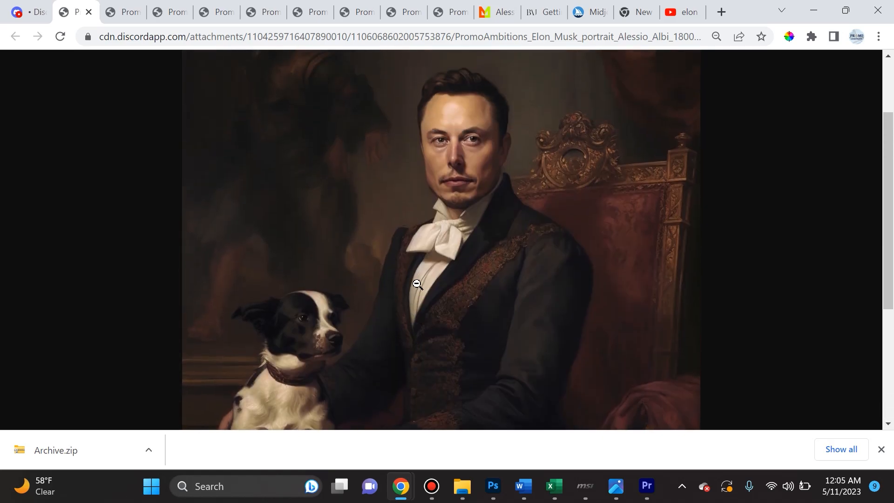